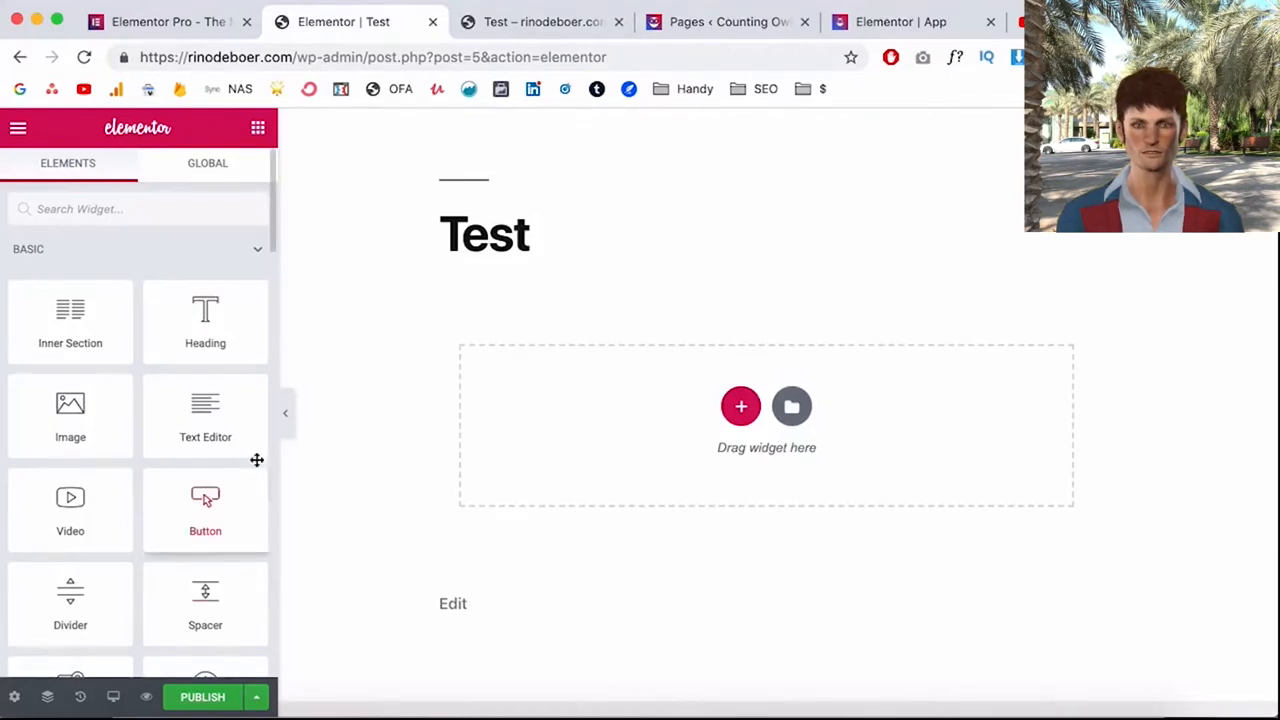
mouse_move(724, 476)
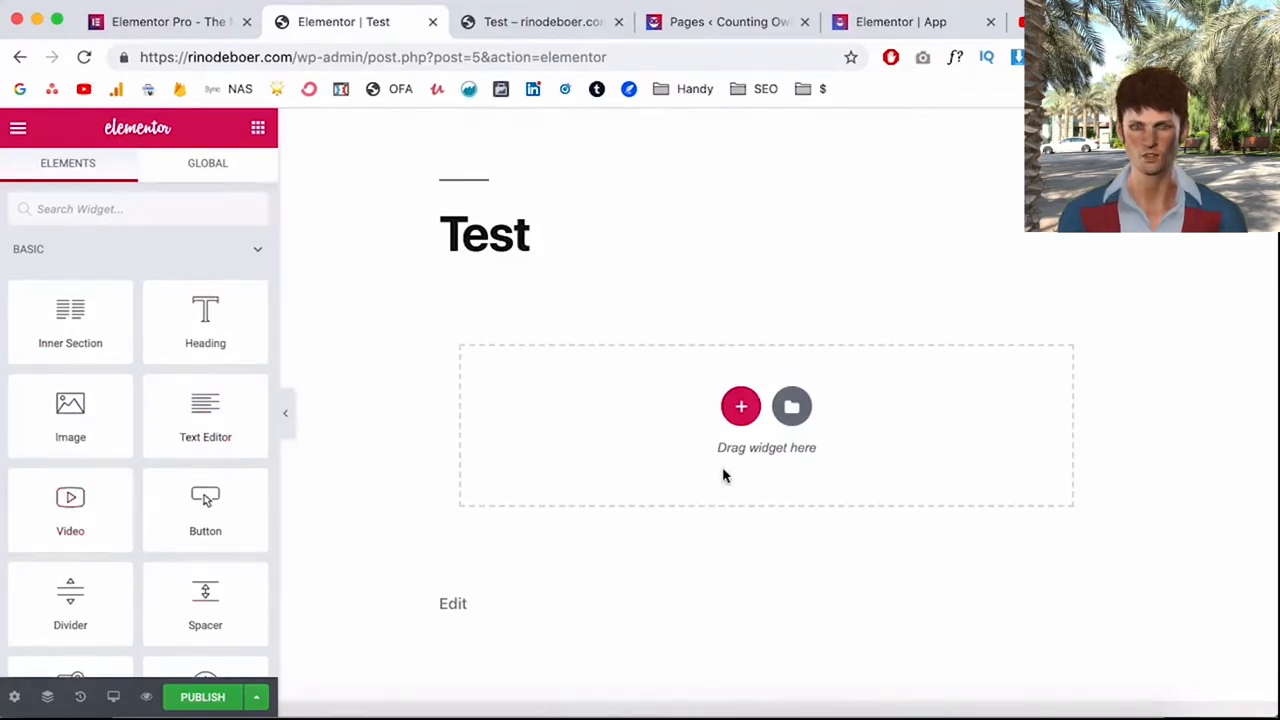
mouse_move(70, 510)
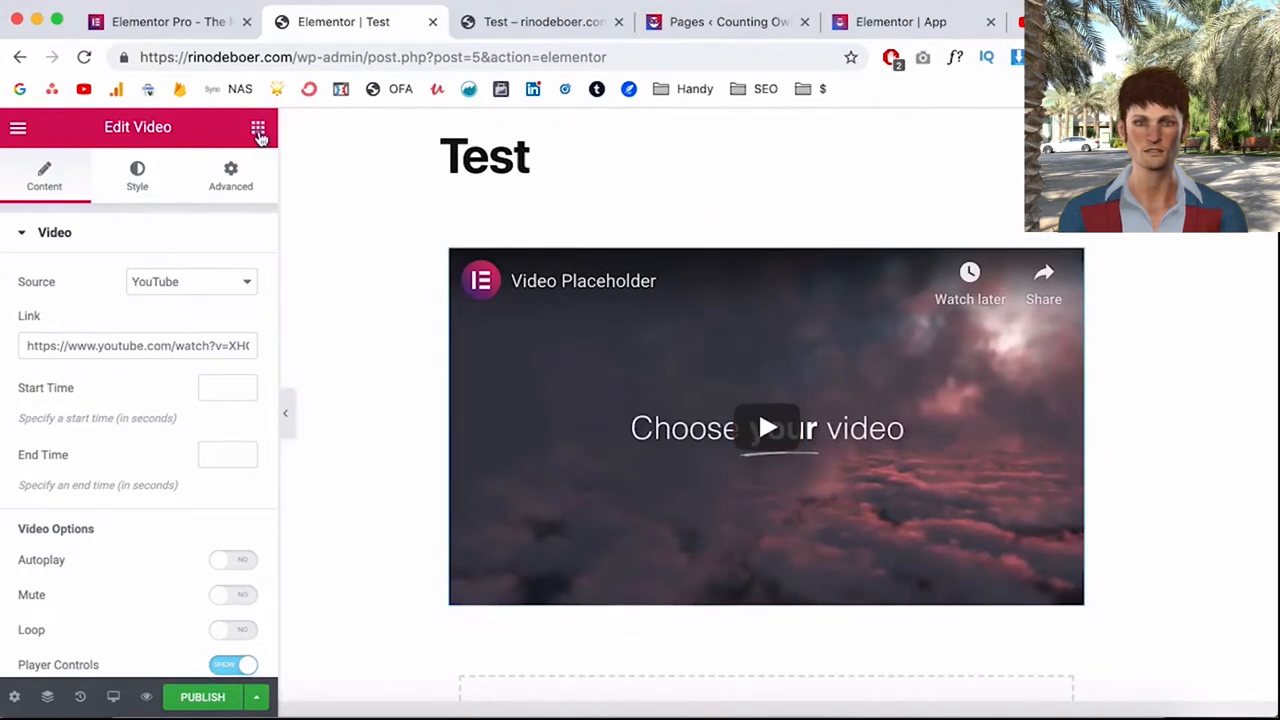
- Add a heading above the video reading 'This is a title'
left_click(258, 128)
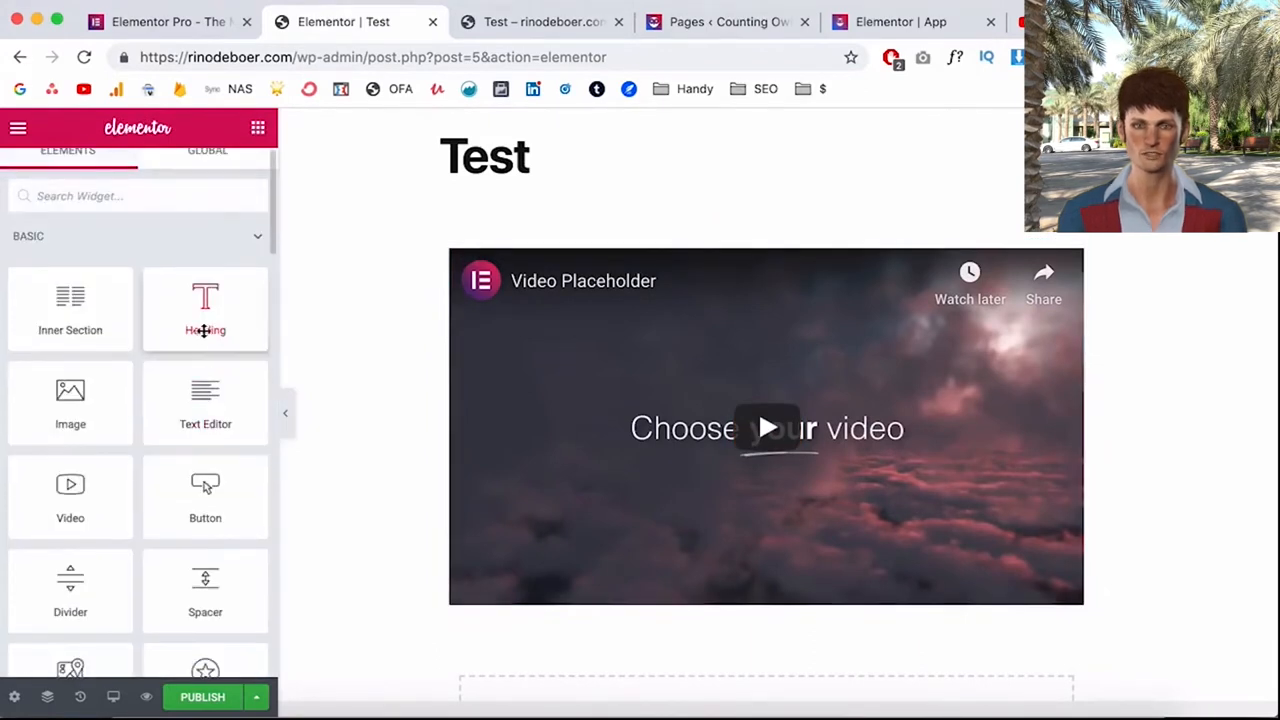
left_click_drag(204, 310, 760, 290)
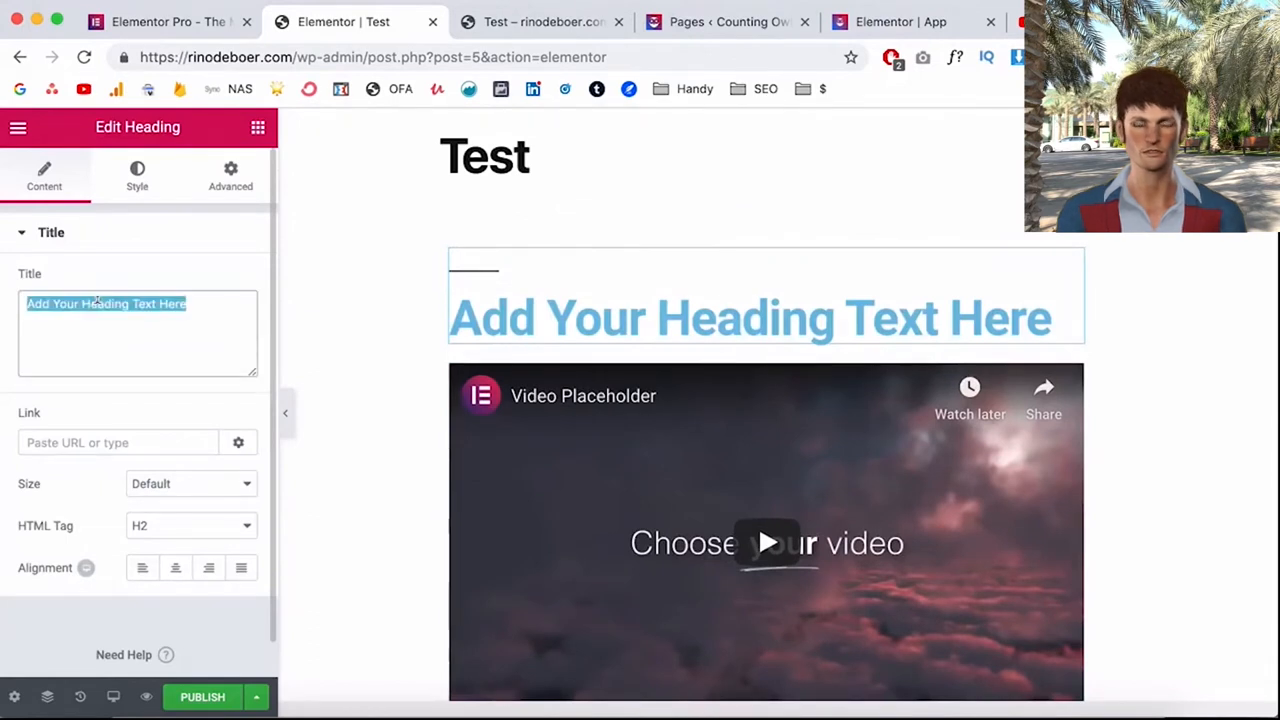
type("This is a title")
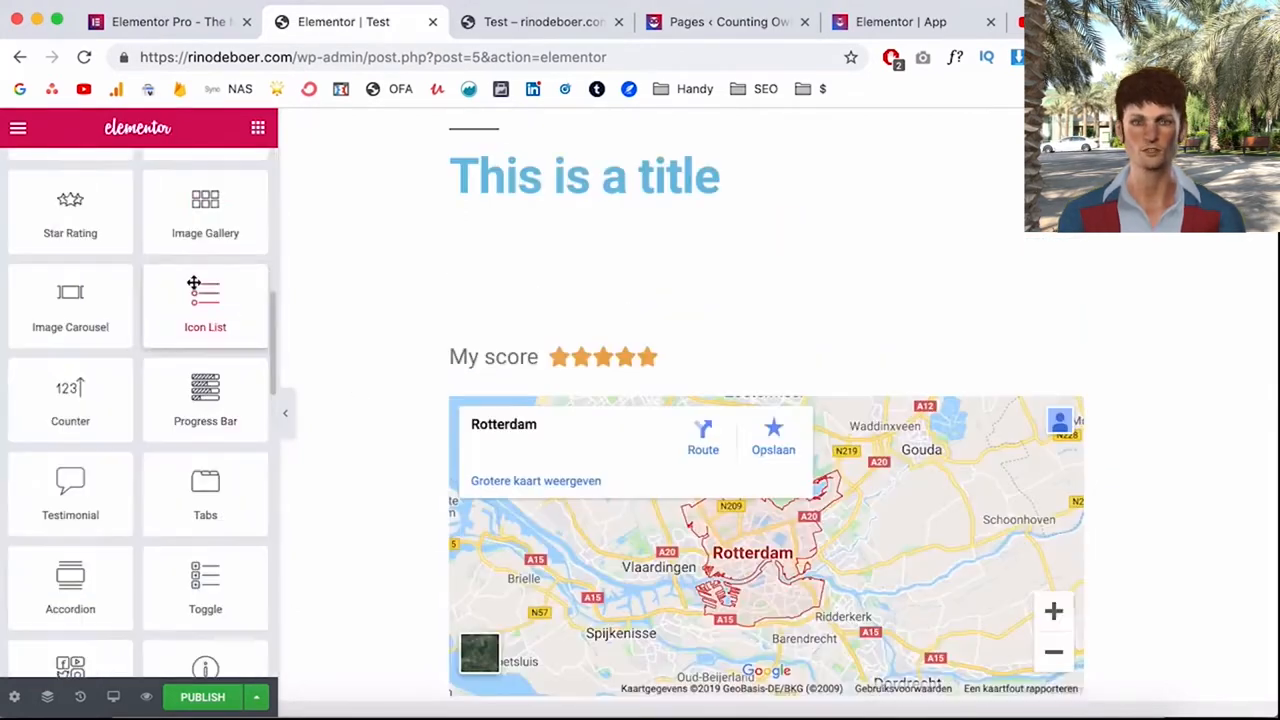
- Publish the Test page with its video, heading, rating, map, button and testimonial
scroll("down", 3)
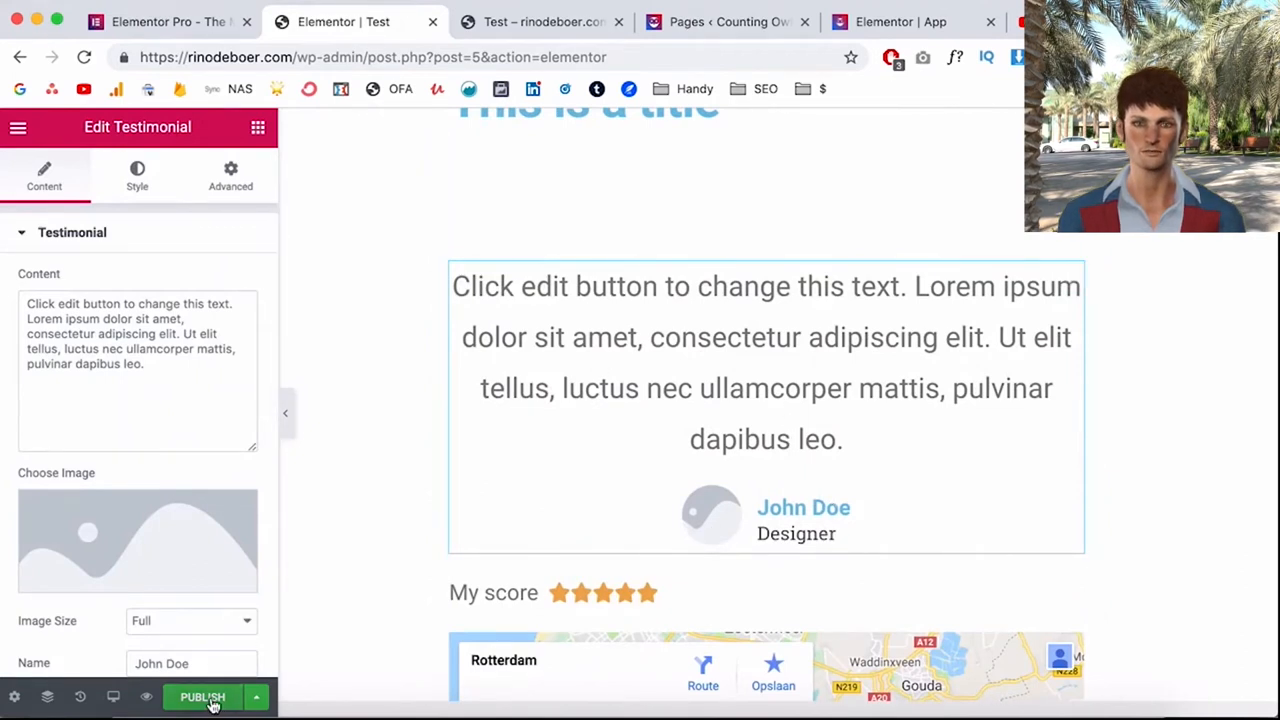
left_click(204, 696)
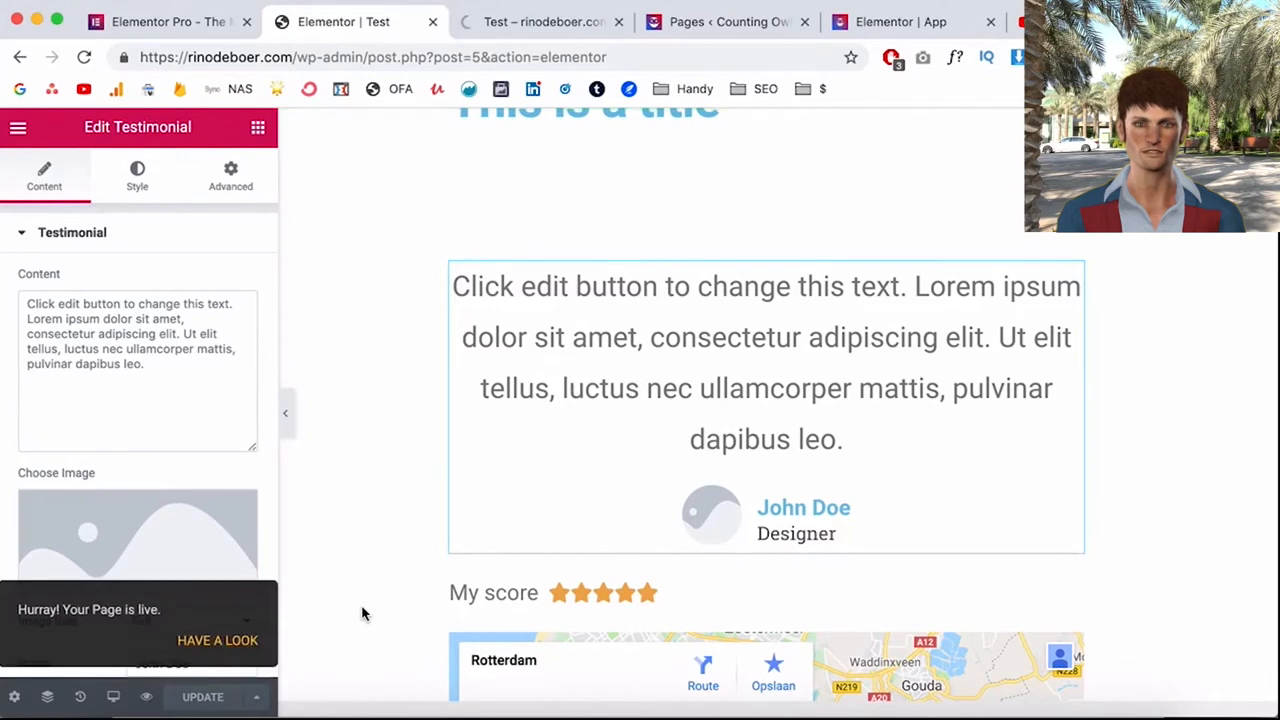
scroll("down", 3)
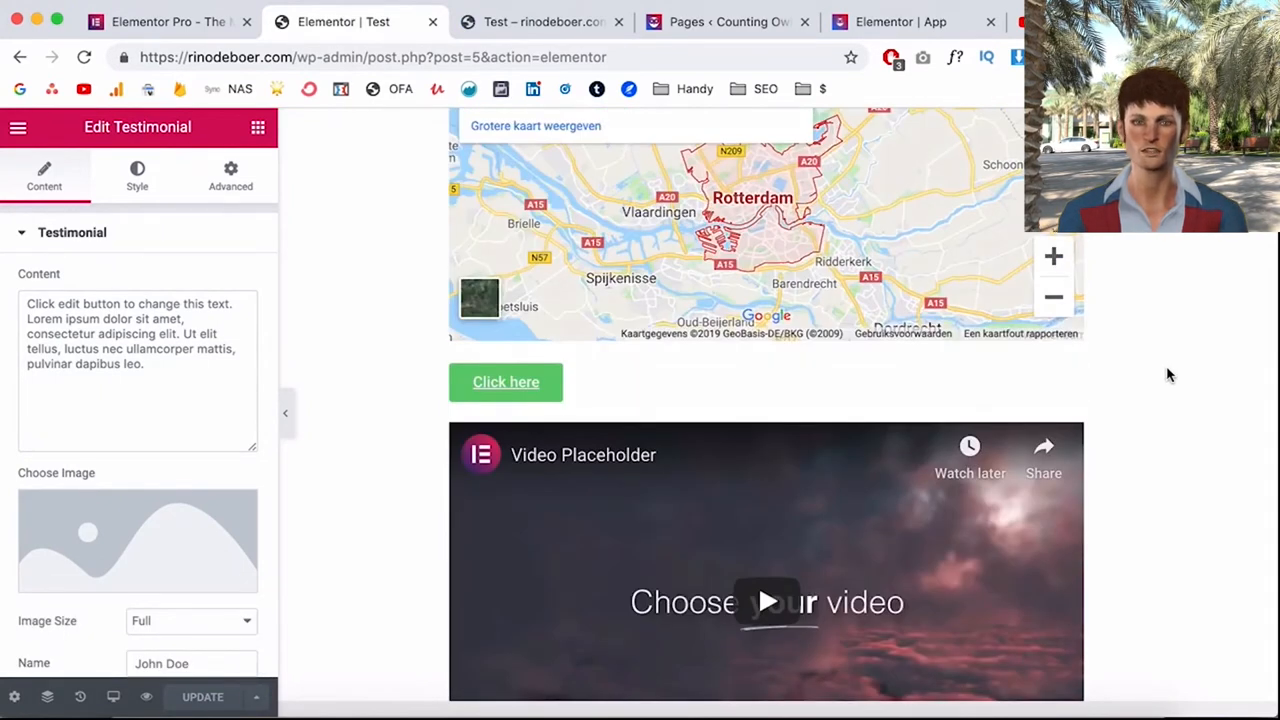
scroll("down", 3)
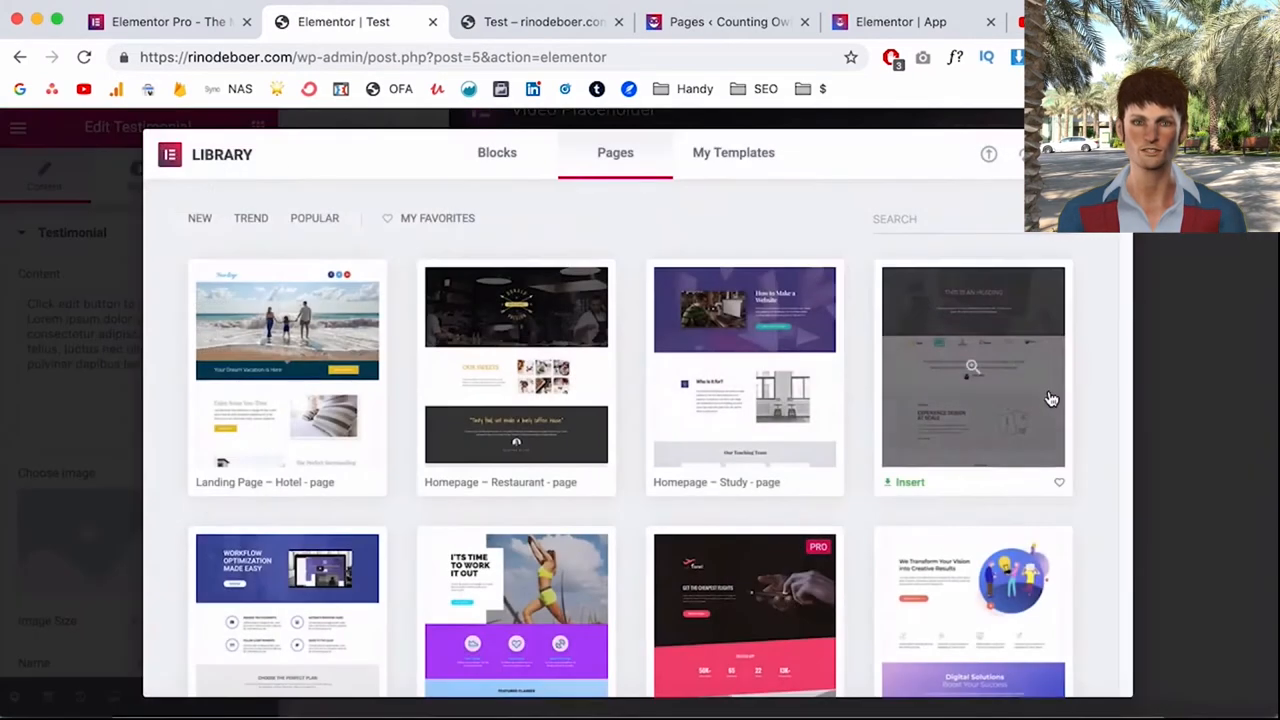
- Preview the Fitness page template and insert its content into the Test page
scroll("down", 3)
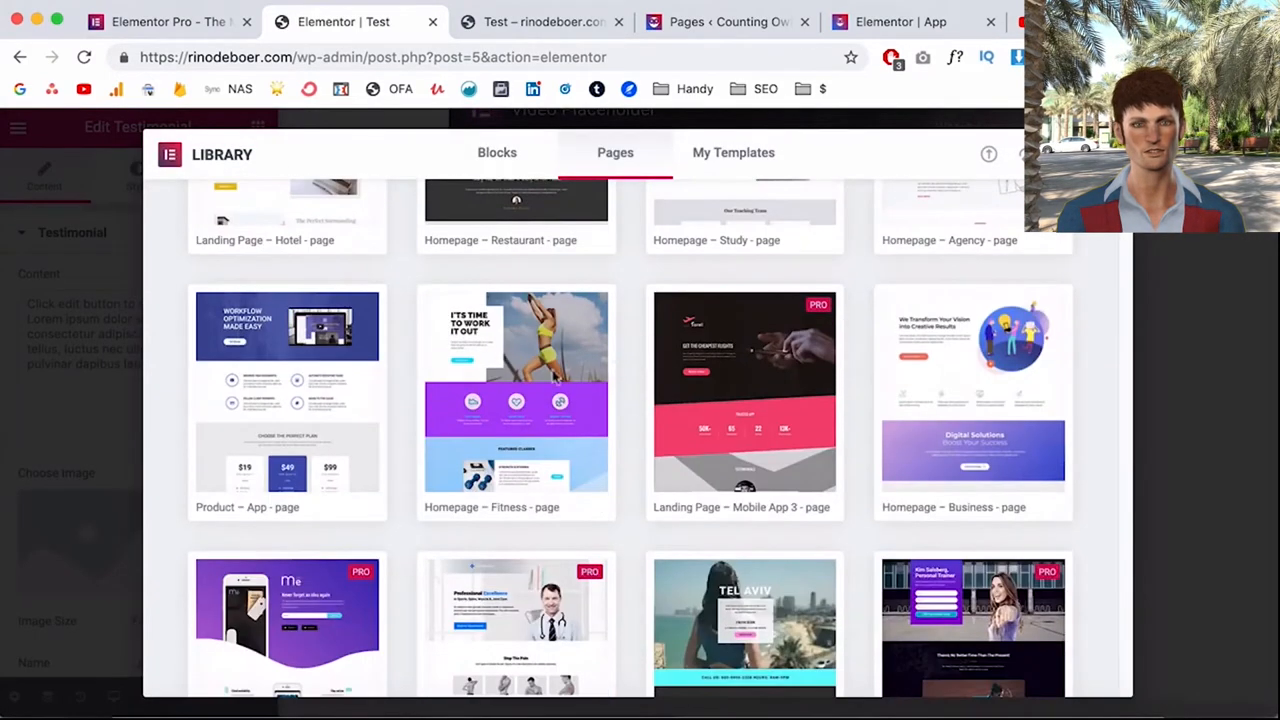
left_click(516, 390)
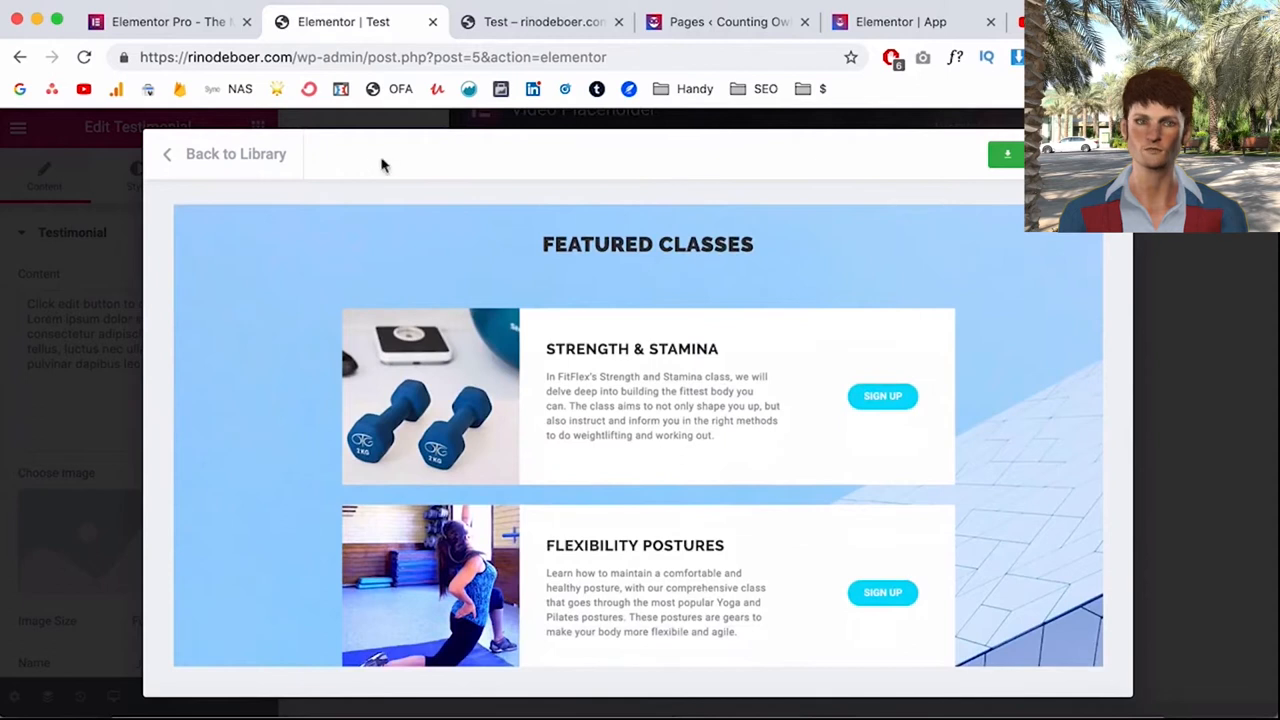
left_click(236, 152)
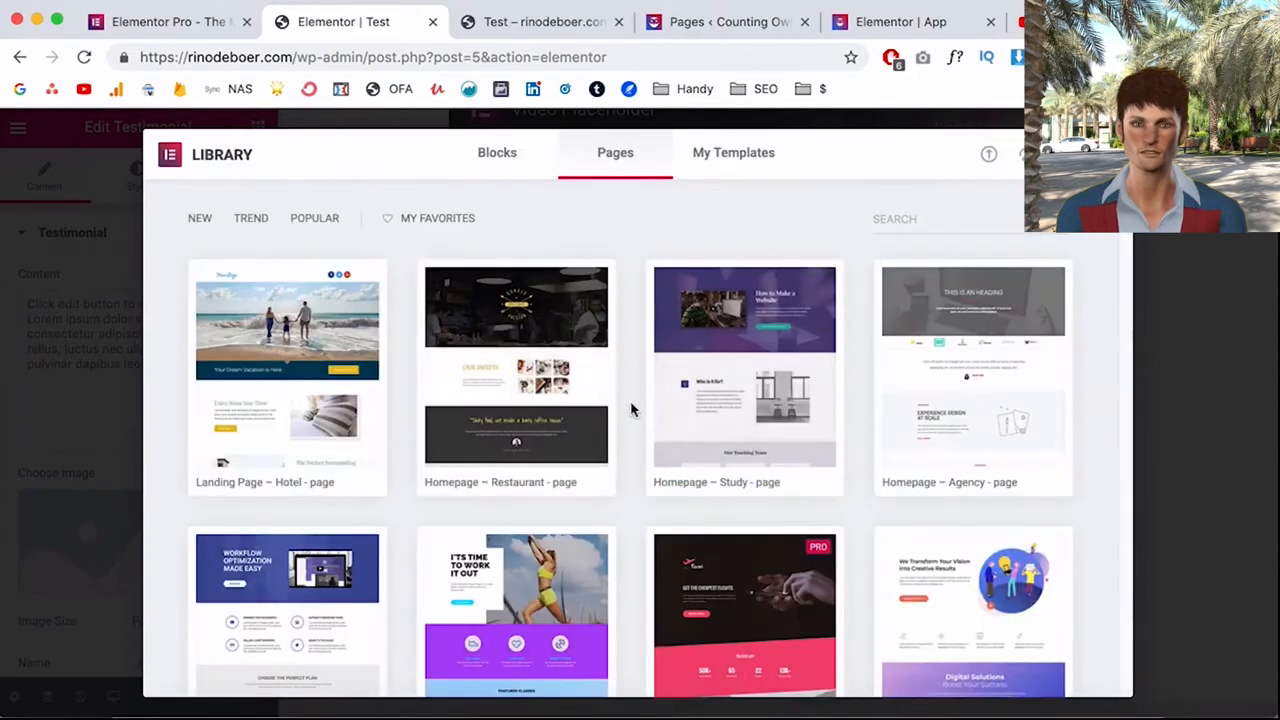
mouse_move(516, 376)
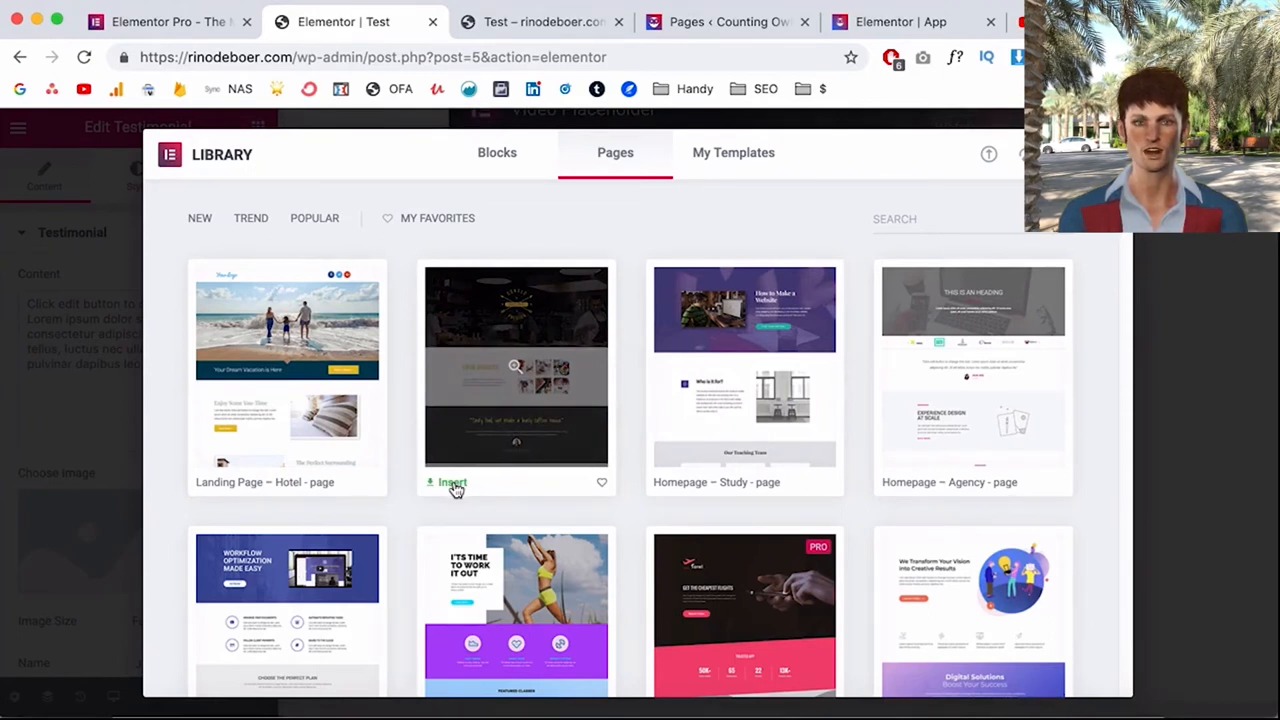
scroll("down", 3)
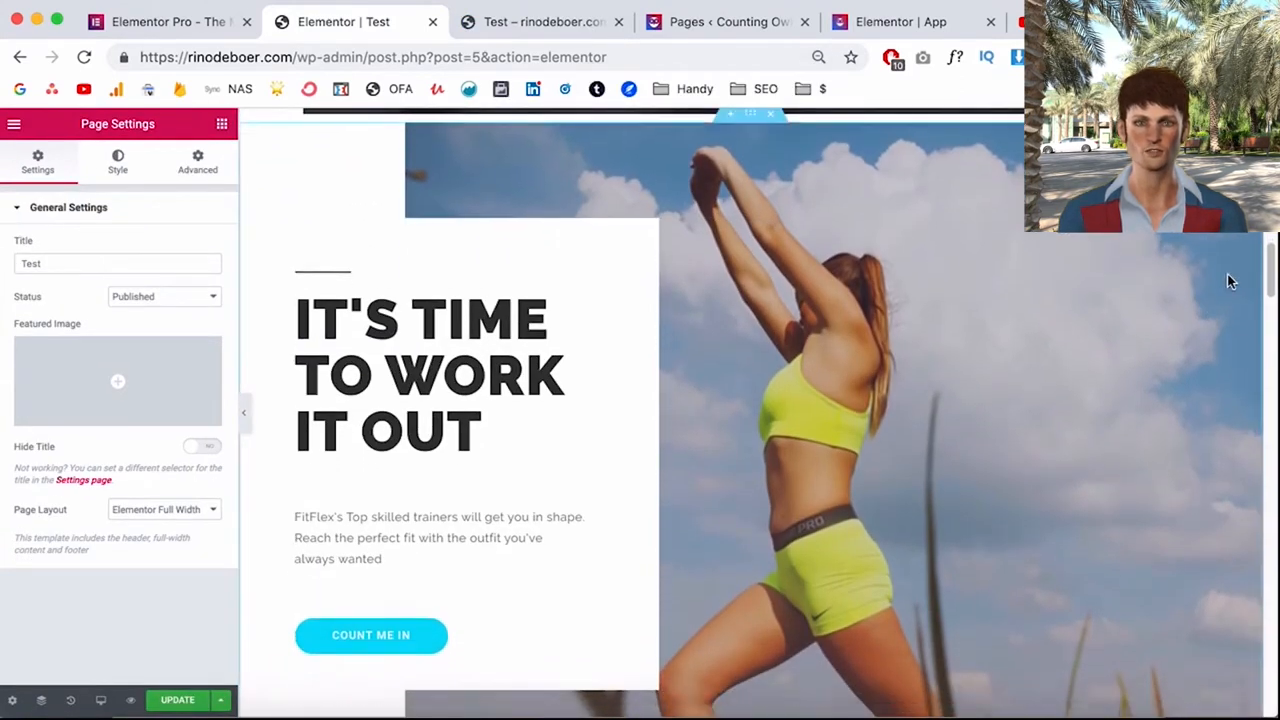
- Change the Featured Classes heading to read 'Featured COURSES' and save the page
scroll("down", 3)
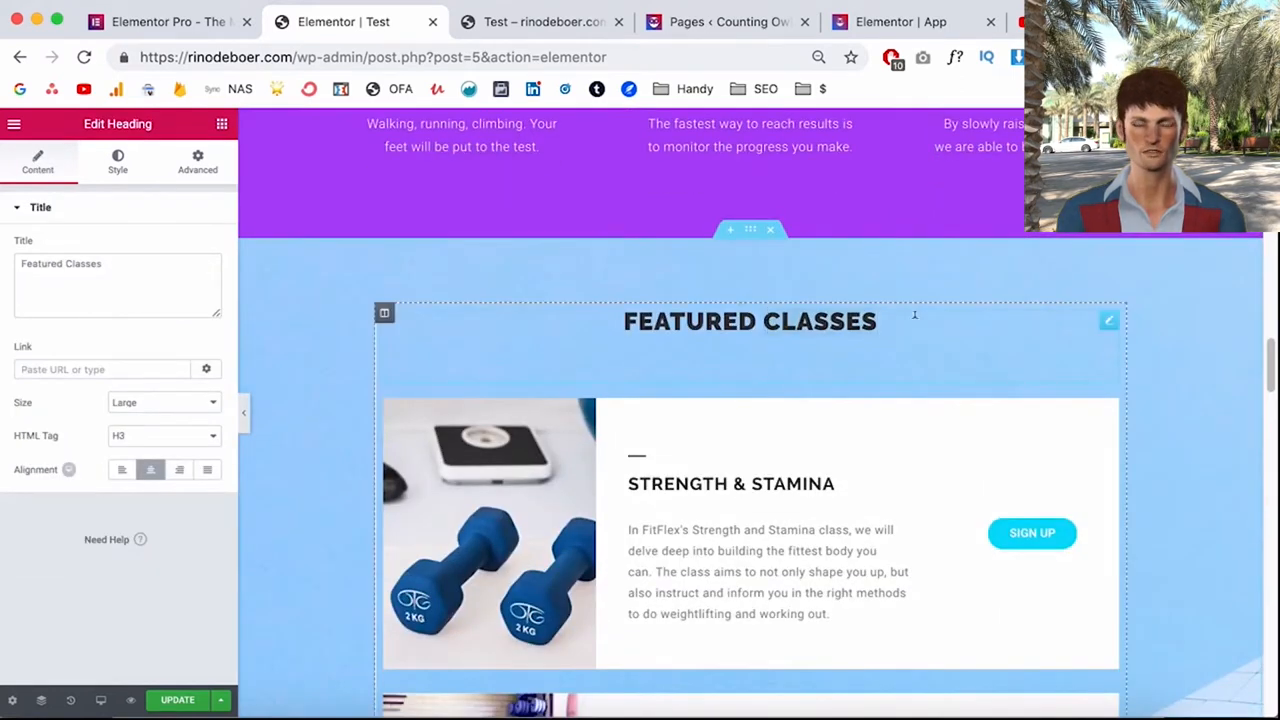
type("Featured COURSES")
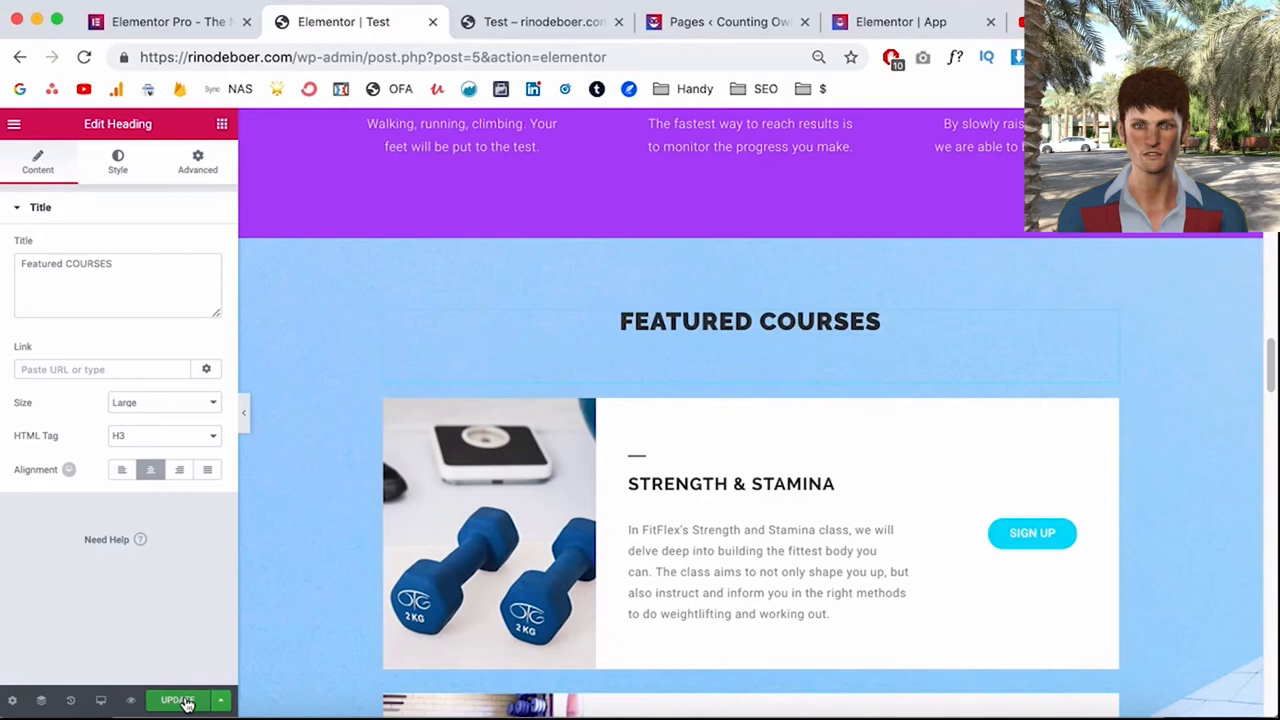
scroll("down", 3)
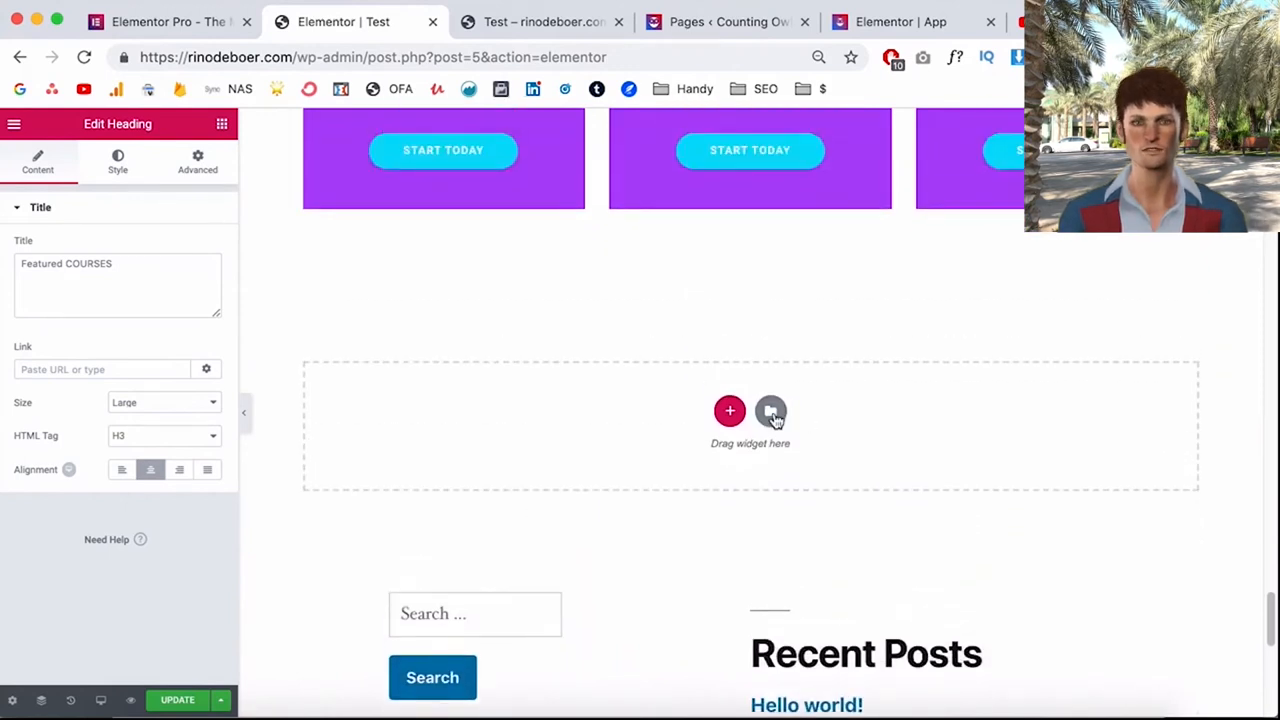
- Filter the template library's blocks to the Hero category and browse them
left_click(770, 412)
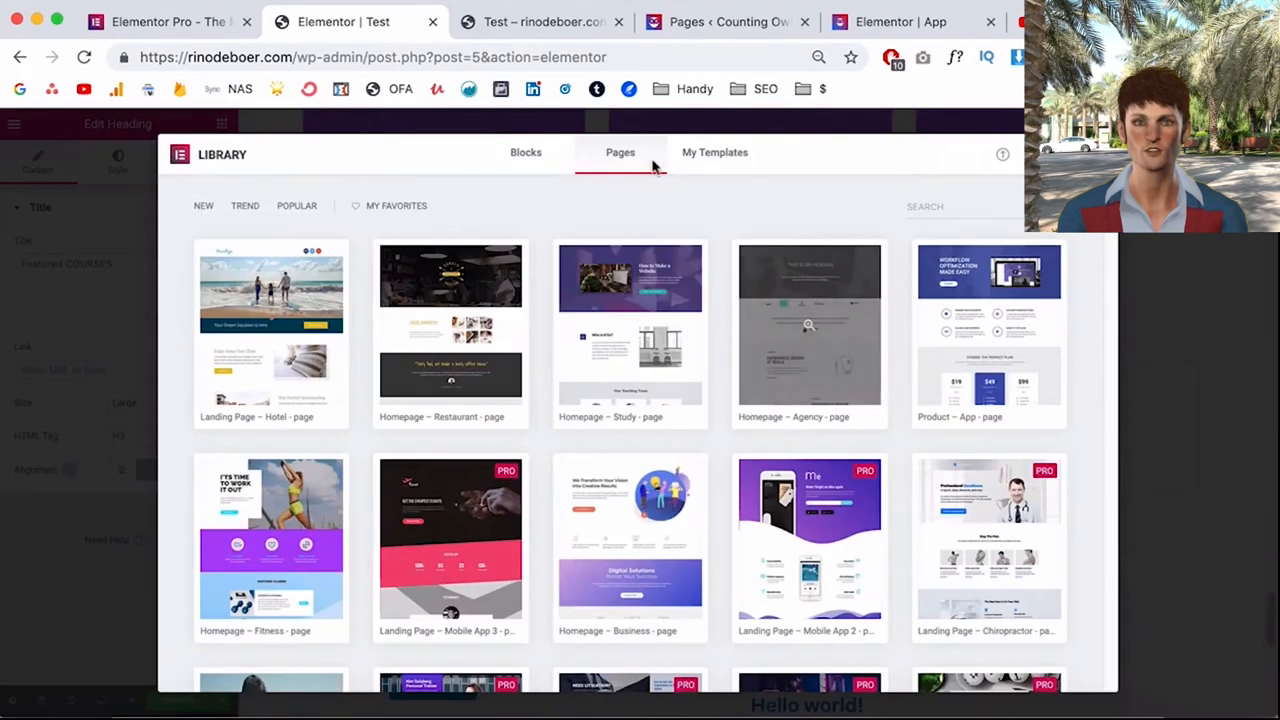
left_click(526, 152)
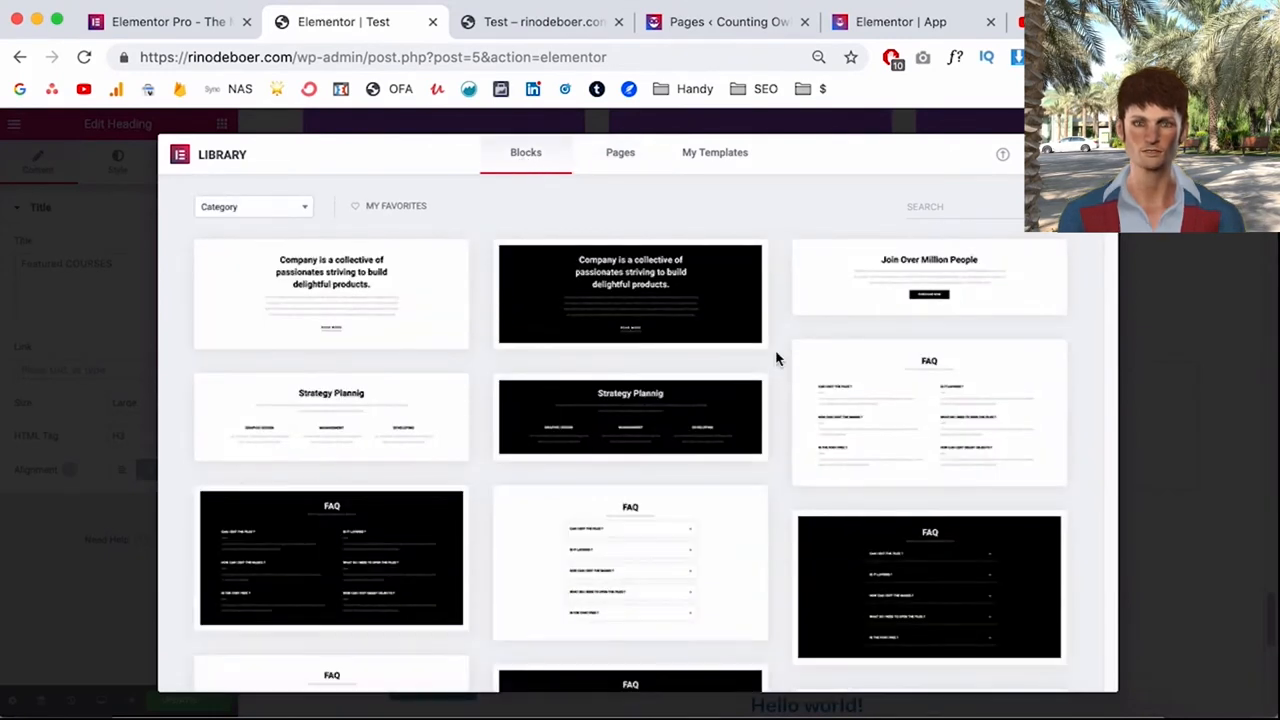
left_click(252, 206)
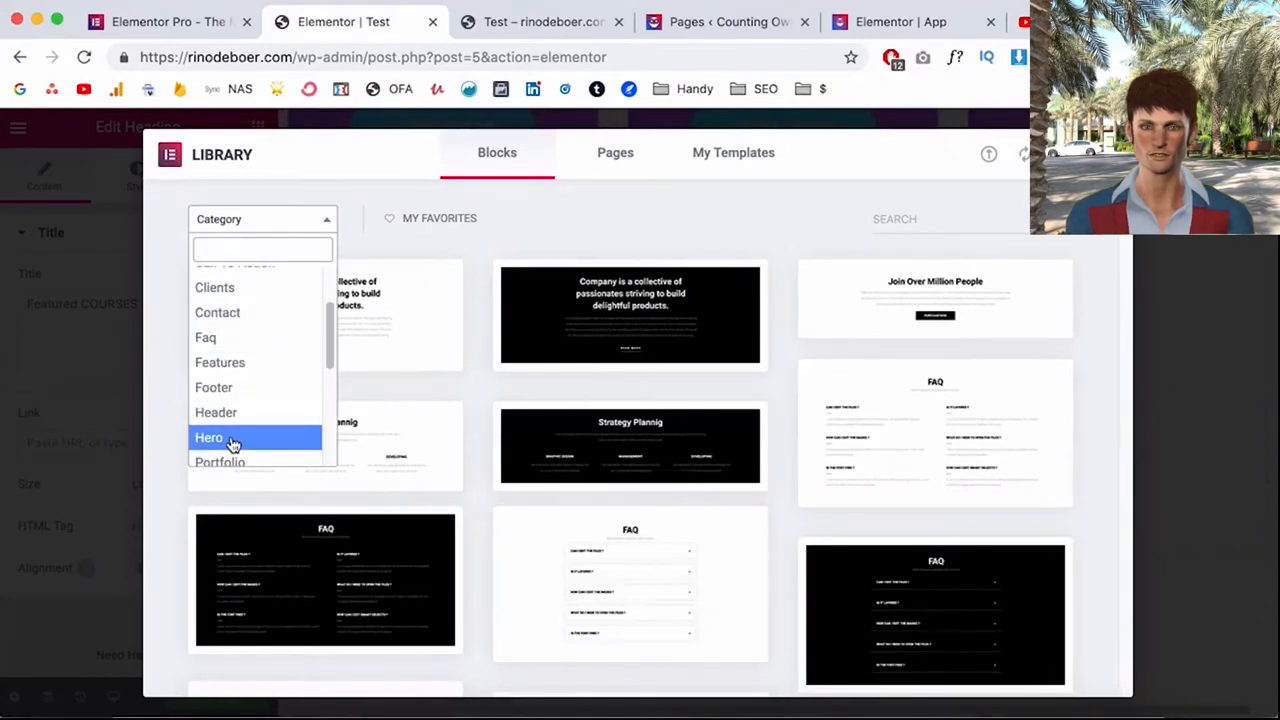
left_click(210, 438)
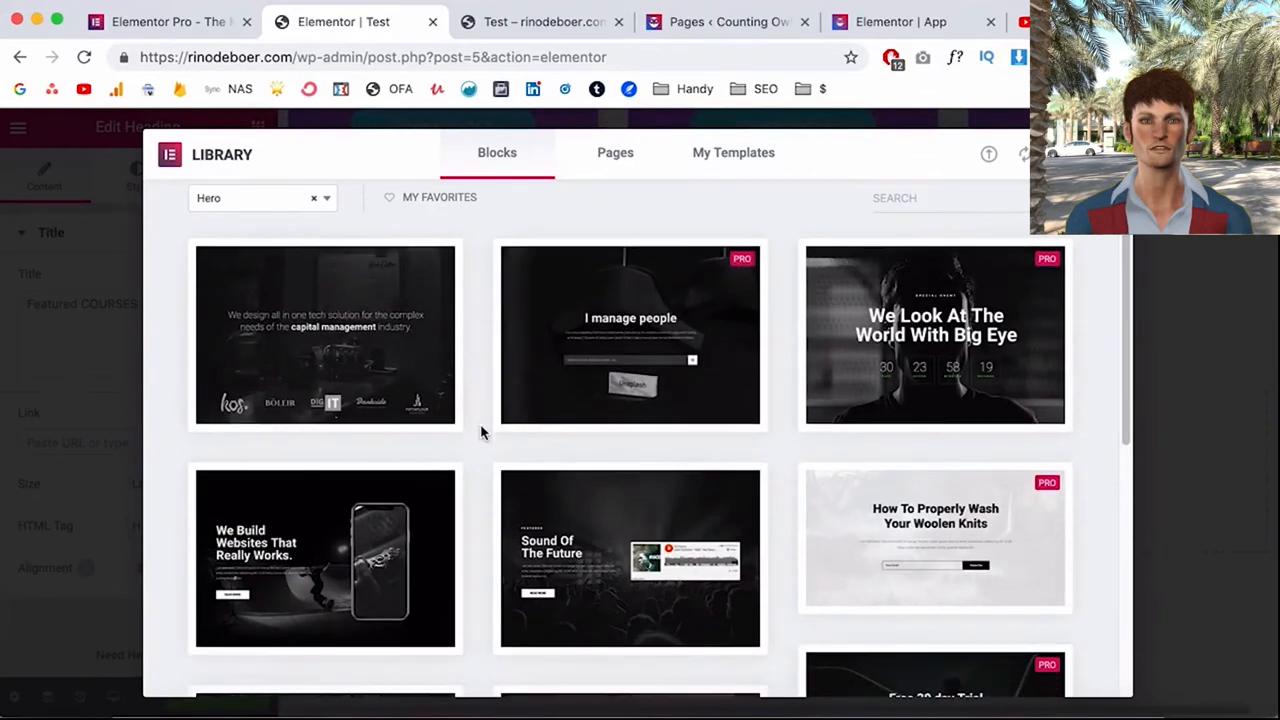
scroll("down", 3)
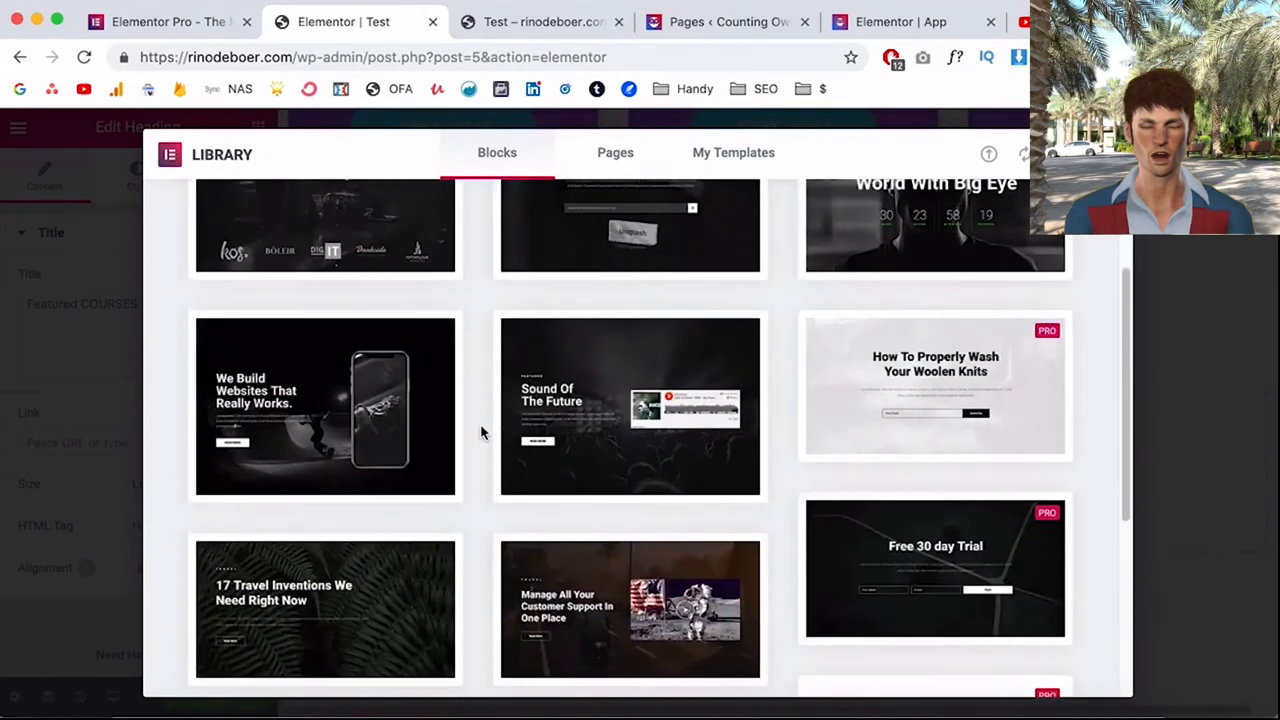
scroll("down", 3)
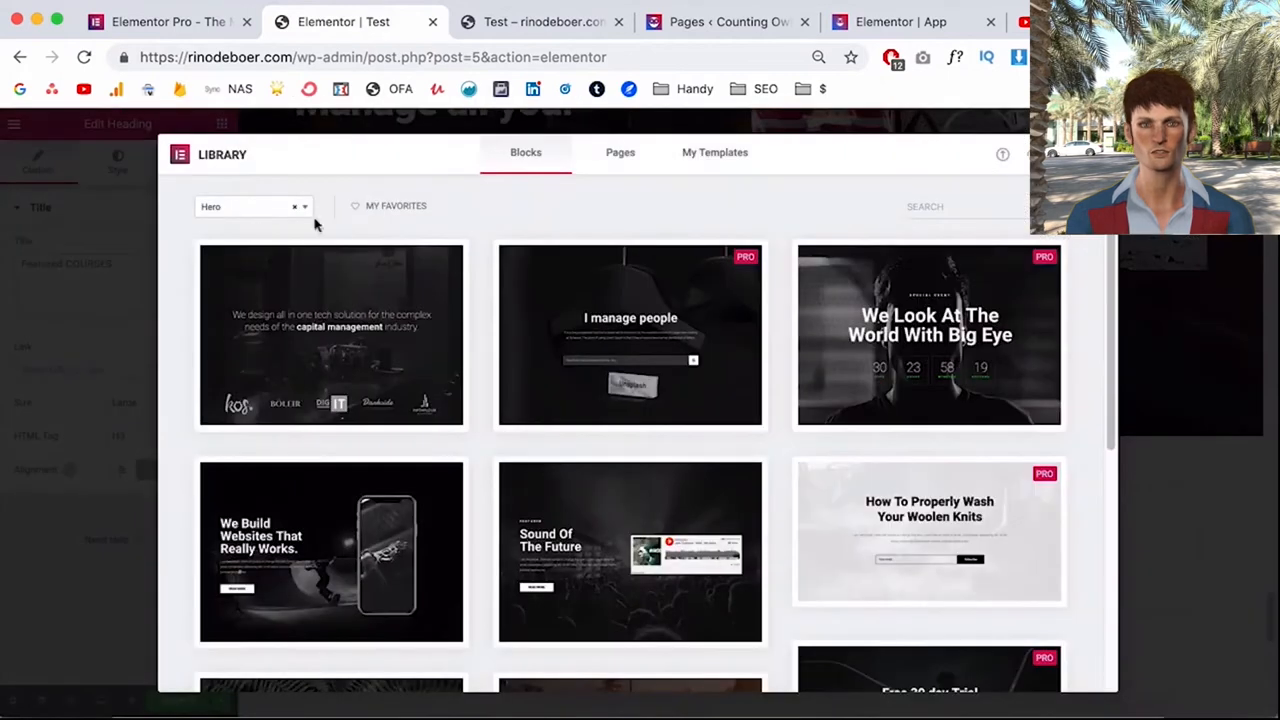
- Insert an Our Services block and remove its second row of service boxes
left_click(250, 206)
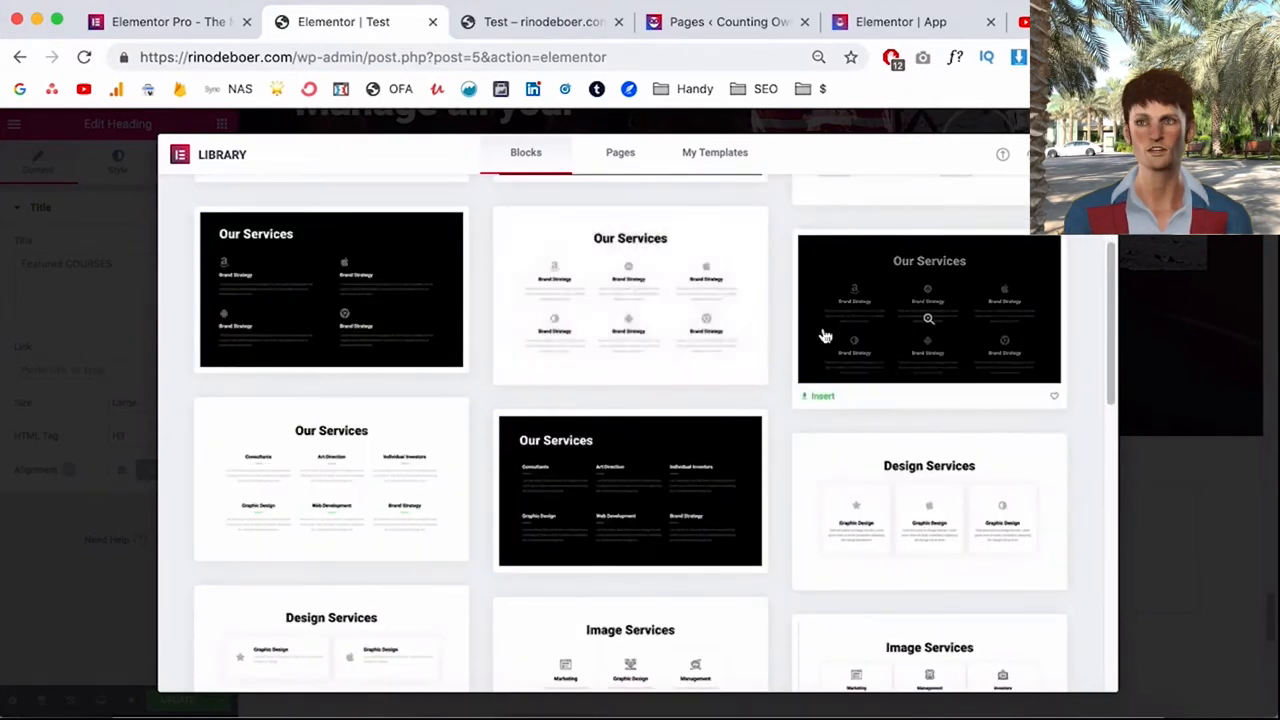
left_click(824, 396)
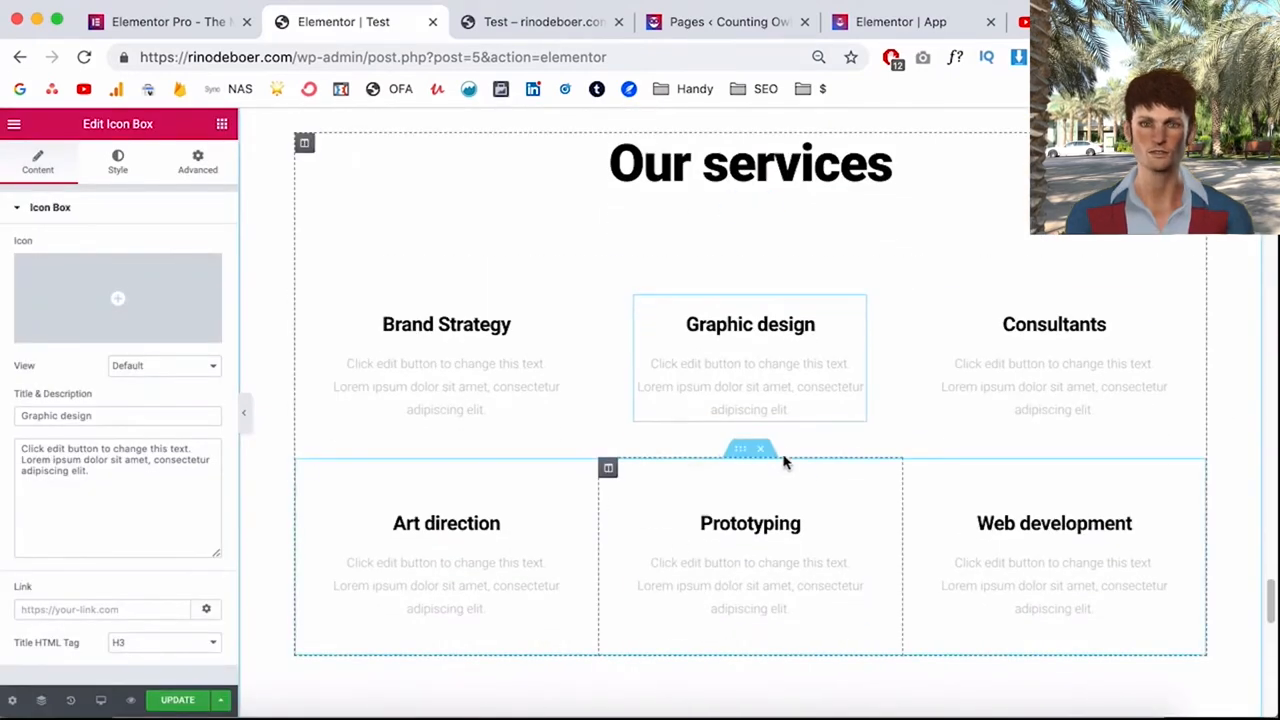
left_click(760, 448)
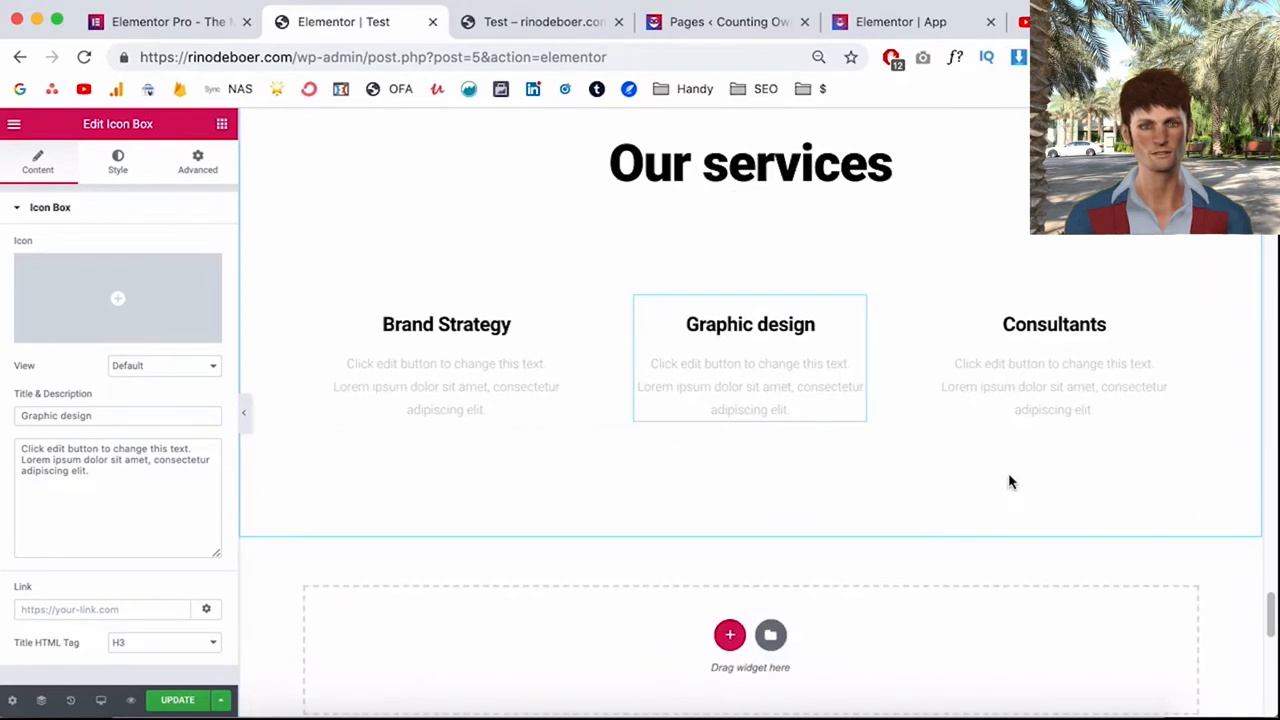
- Insert a Check Out Our Work gallery block from the Portfolio category
left_click(728, 636)
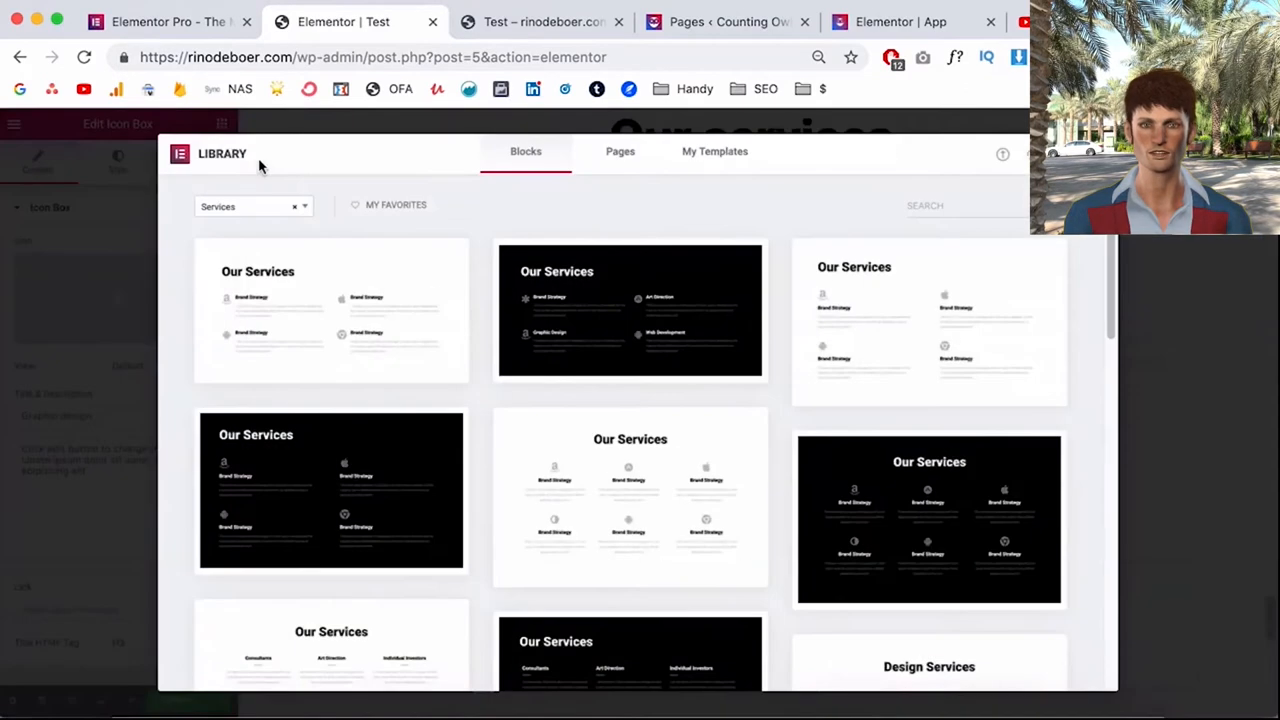
left_click(252, 206)
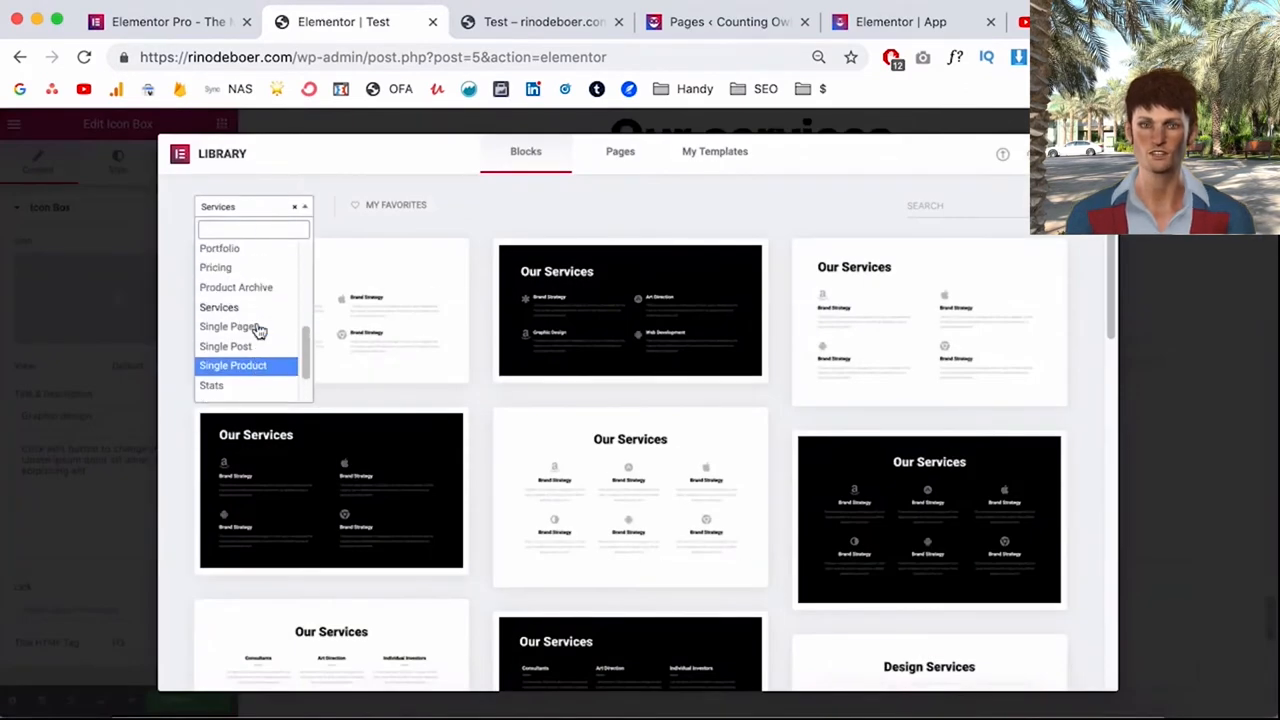
left_click(220, 248)
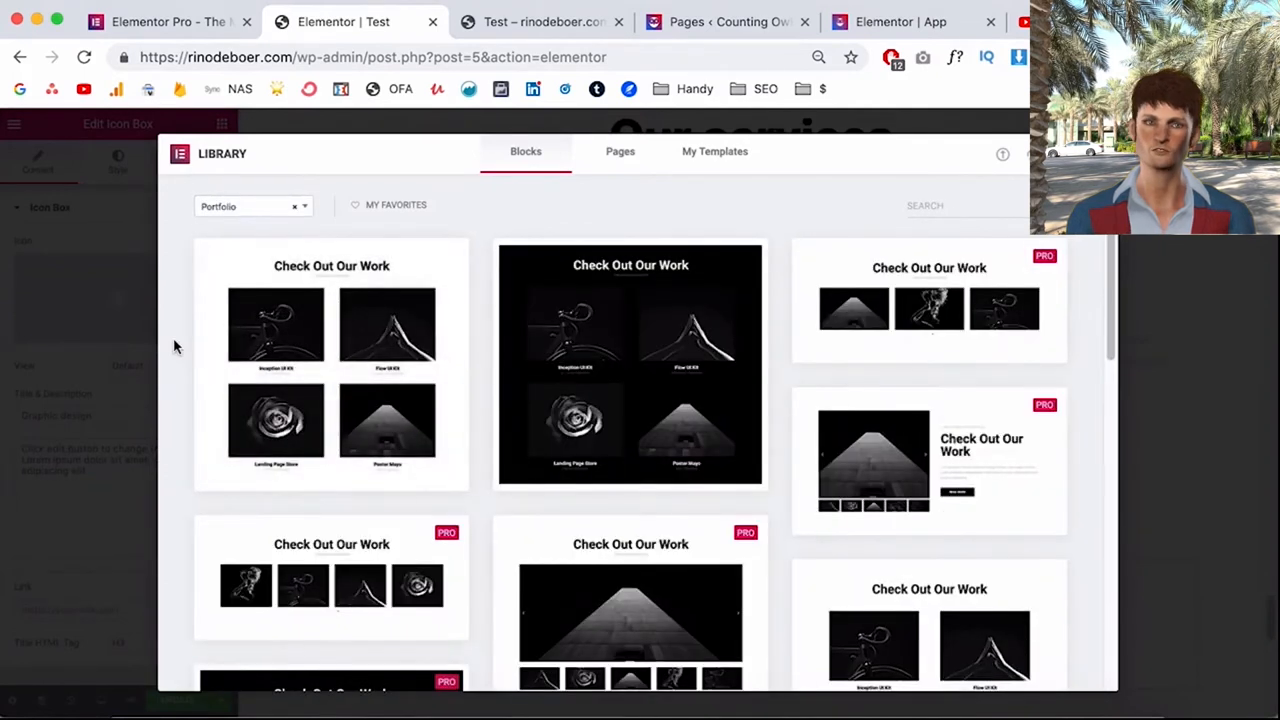
scroll("down", 3)
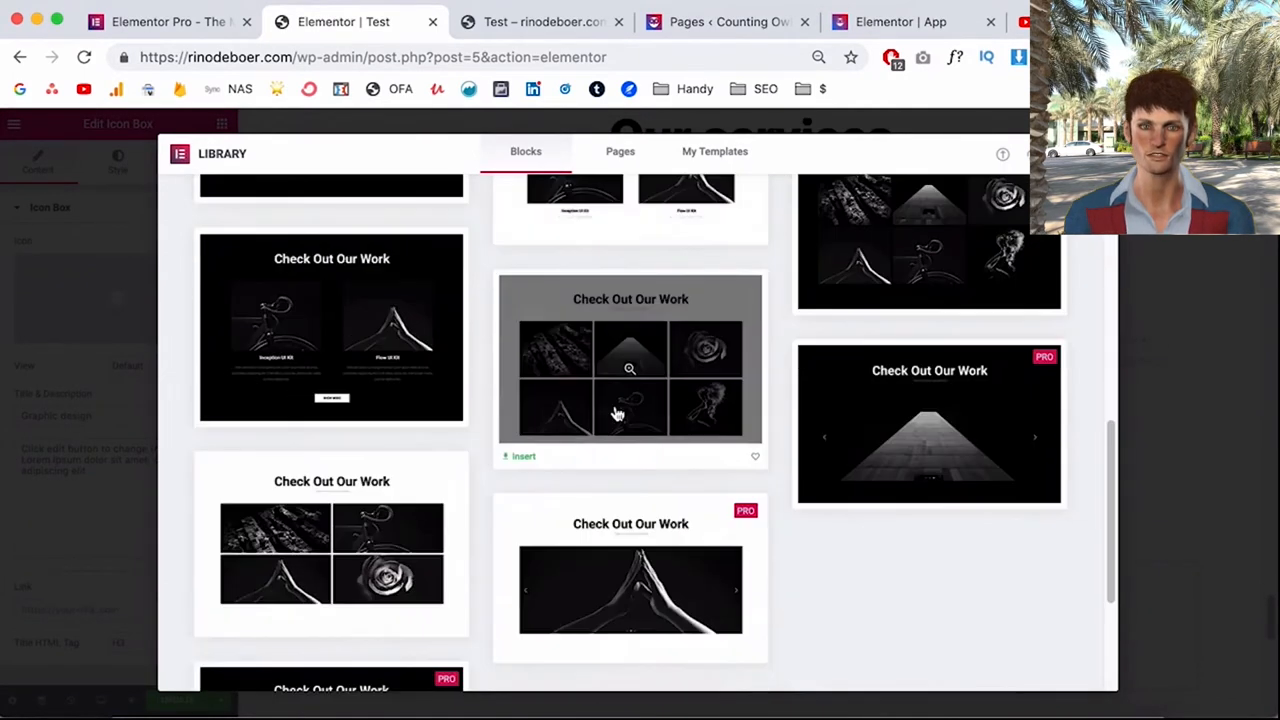
left_click(524, 456)
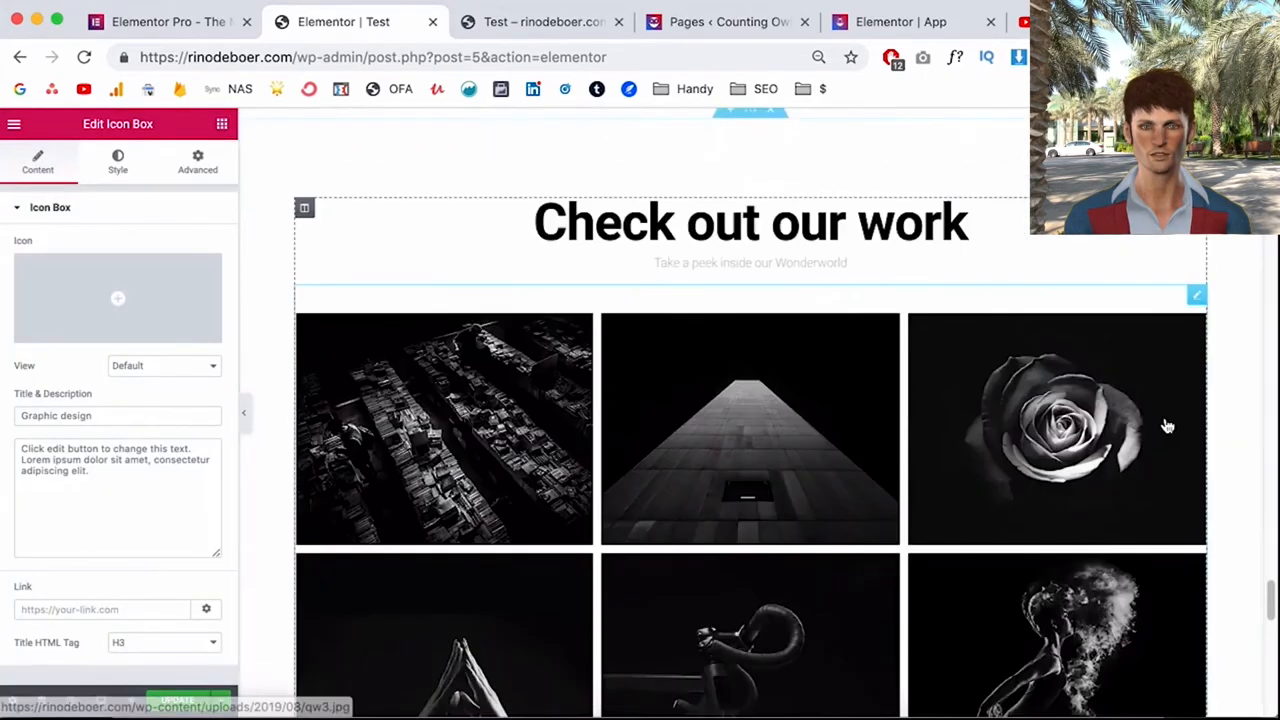
scroll("down", 3)
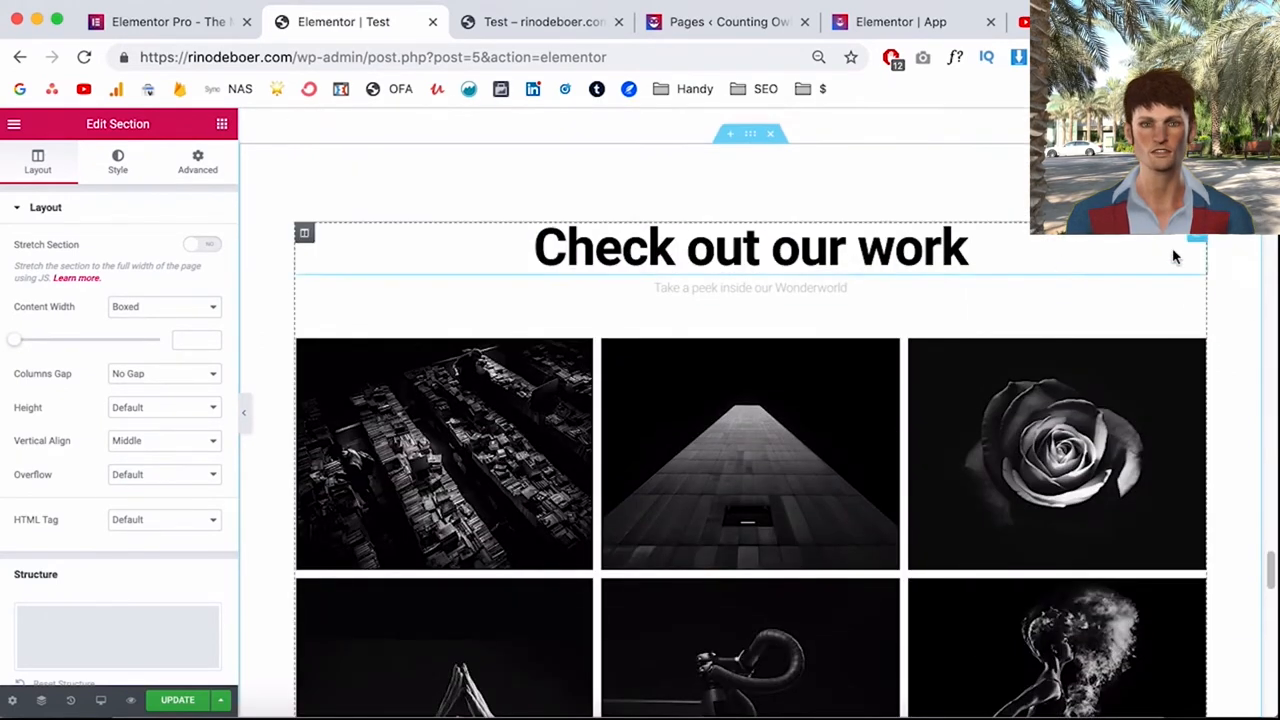
- Colour the Check out our work heading text blue
left_click(750, 248)
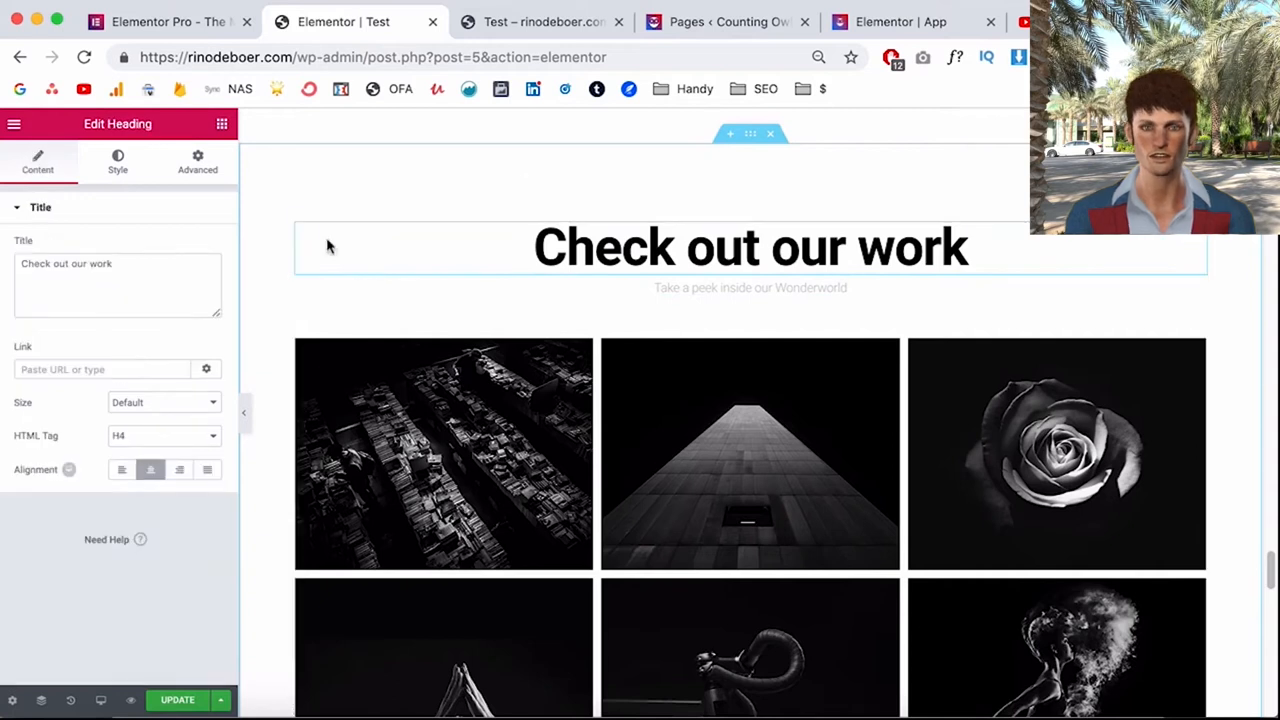
left_click(116, 160)
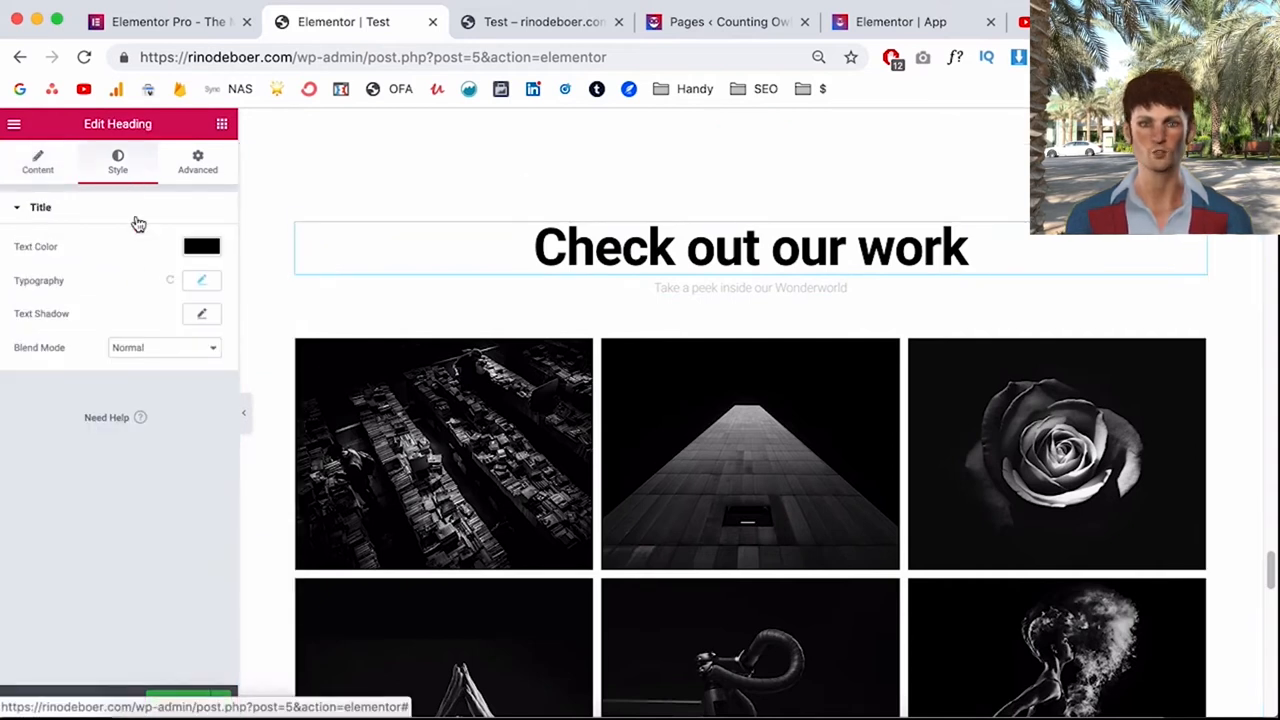
left_click(200, 246)
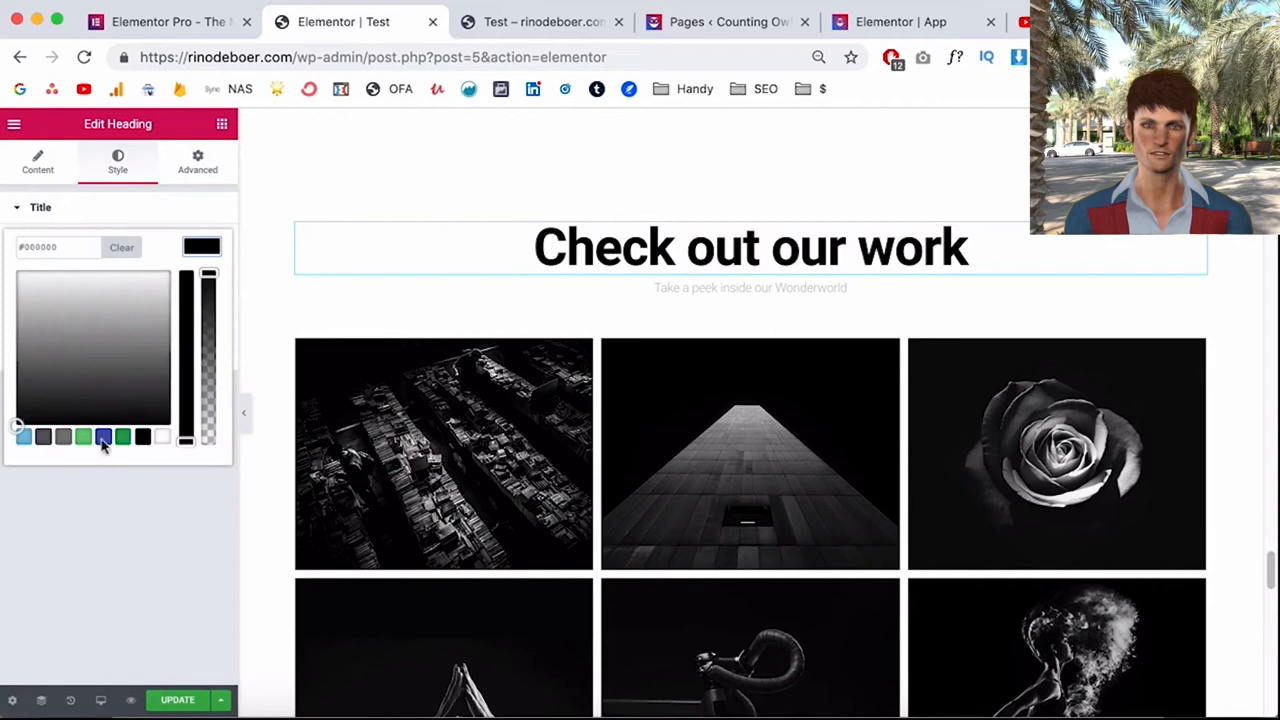
left_click(104, 436)
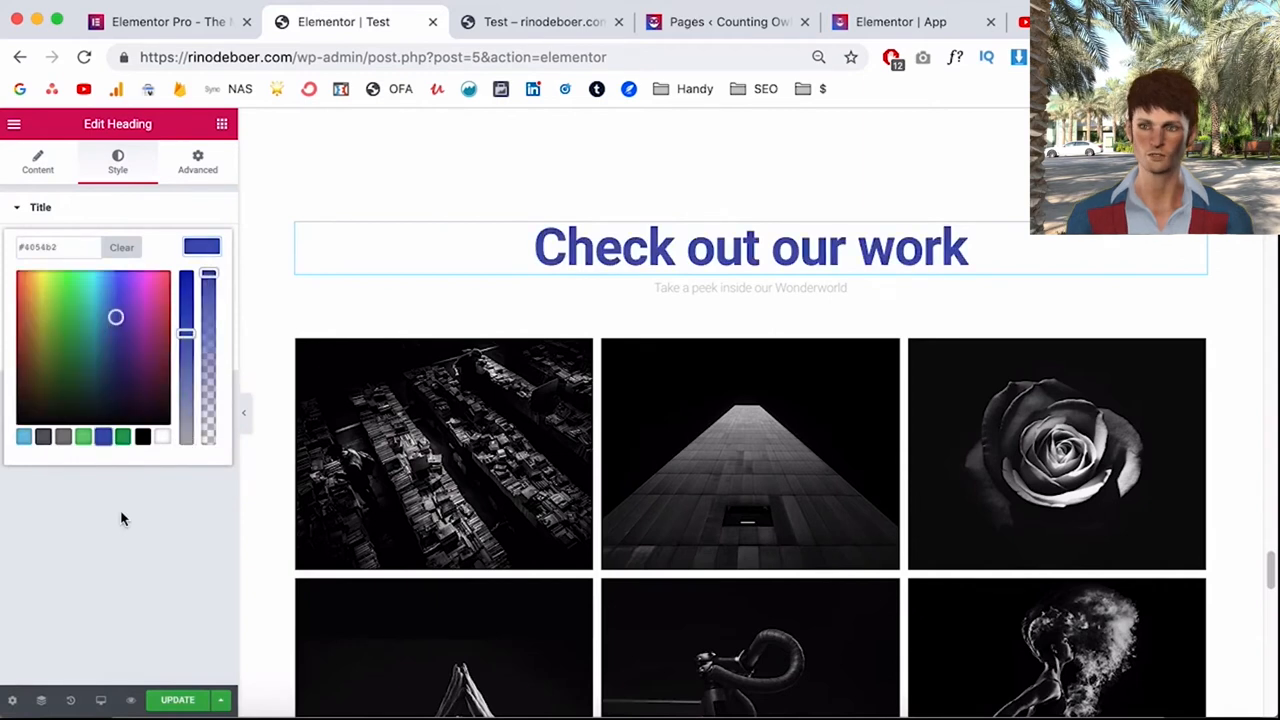
- Set the heading typography to Poppins at size 60
left_click(202, 280)
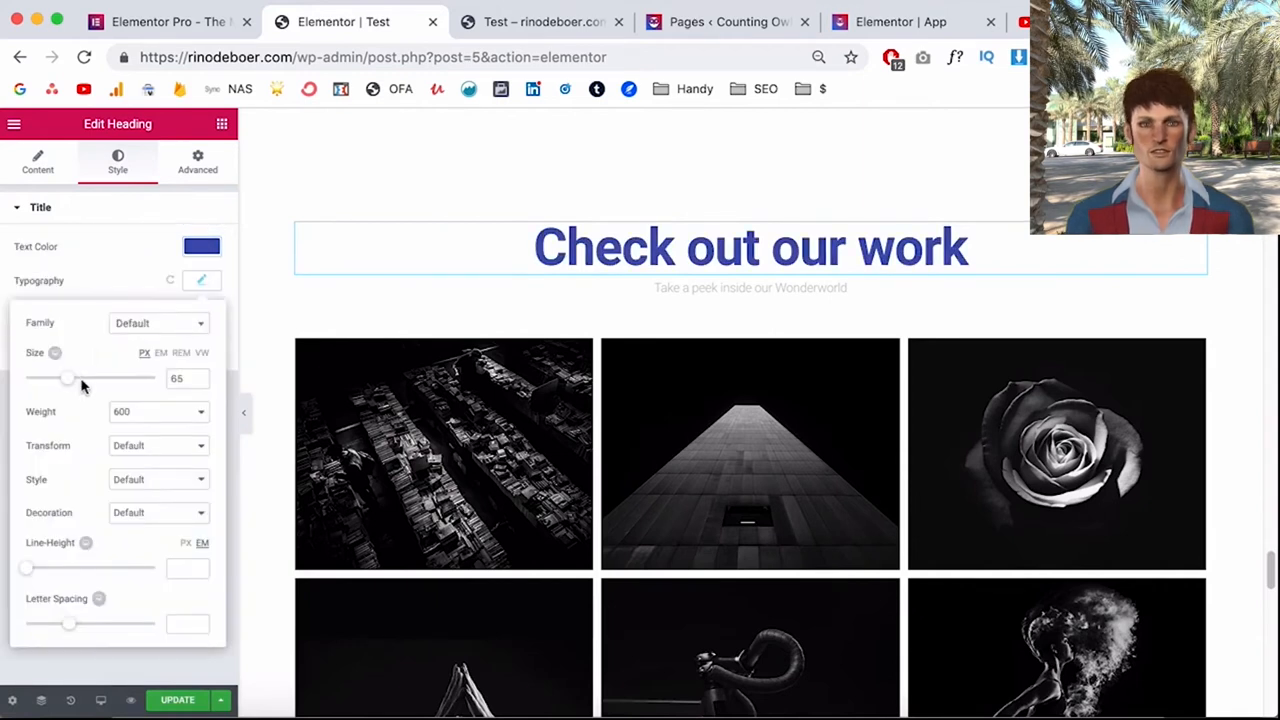
left_click_drag(68, 378, 60, 378)
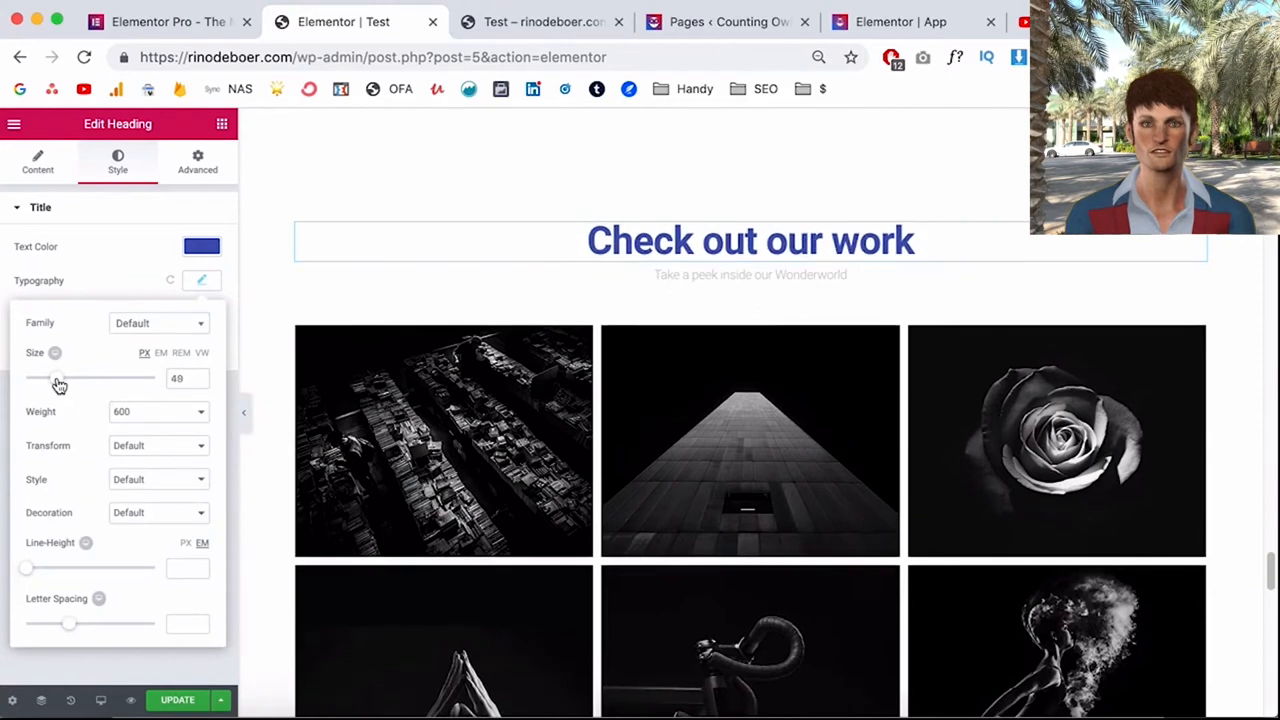
left_click(158, 322)
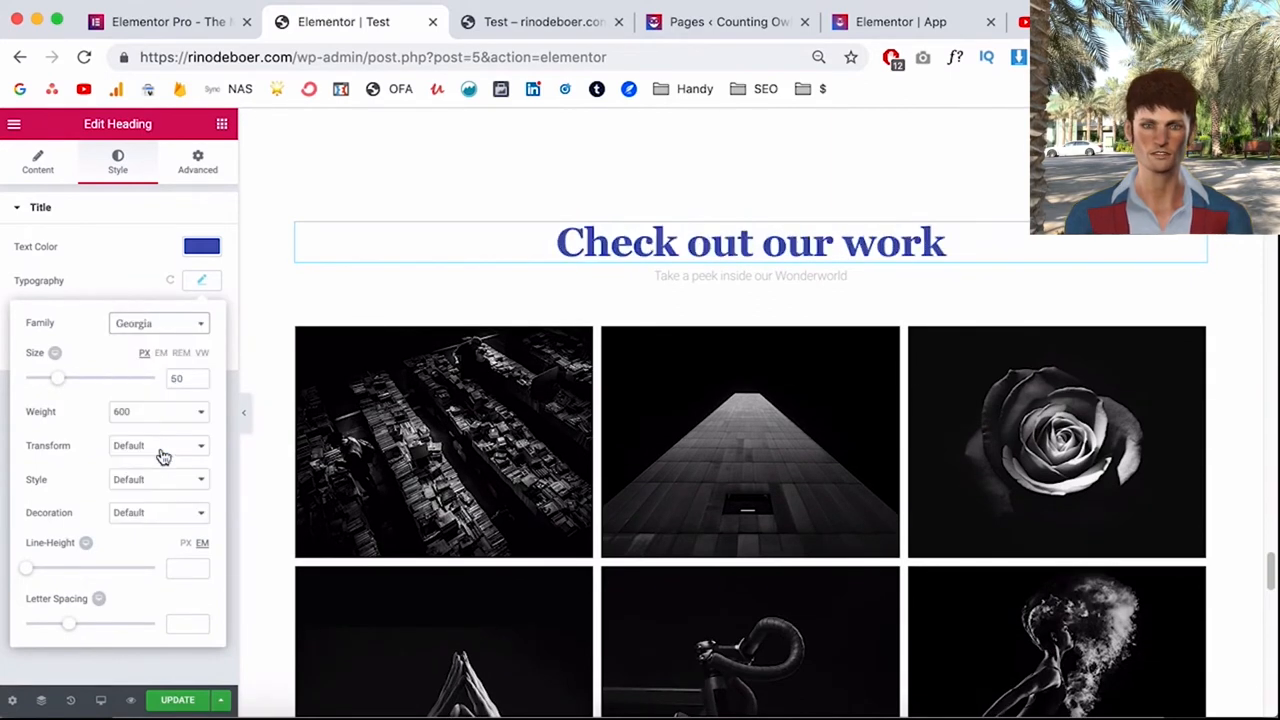
left_click(158, 324)
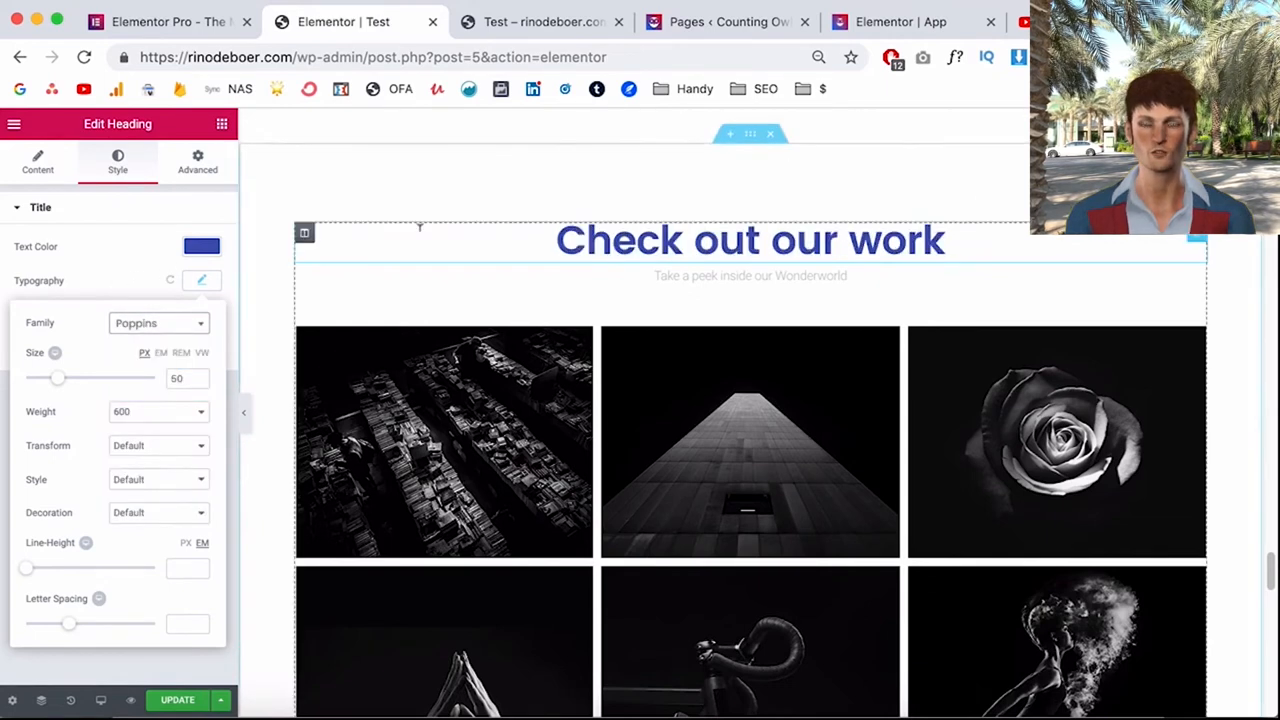
left_click(200, 280)
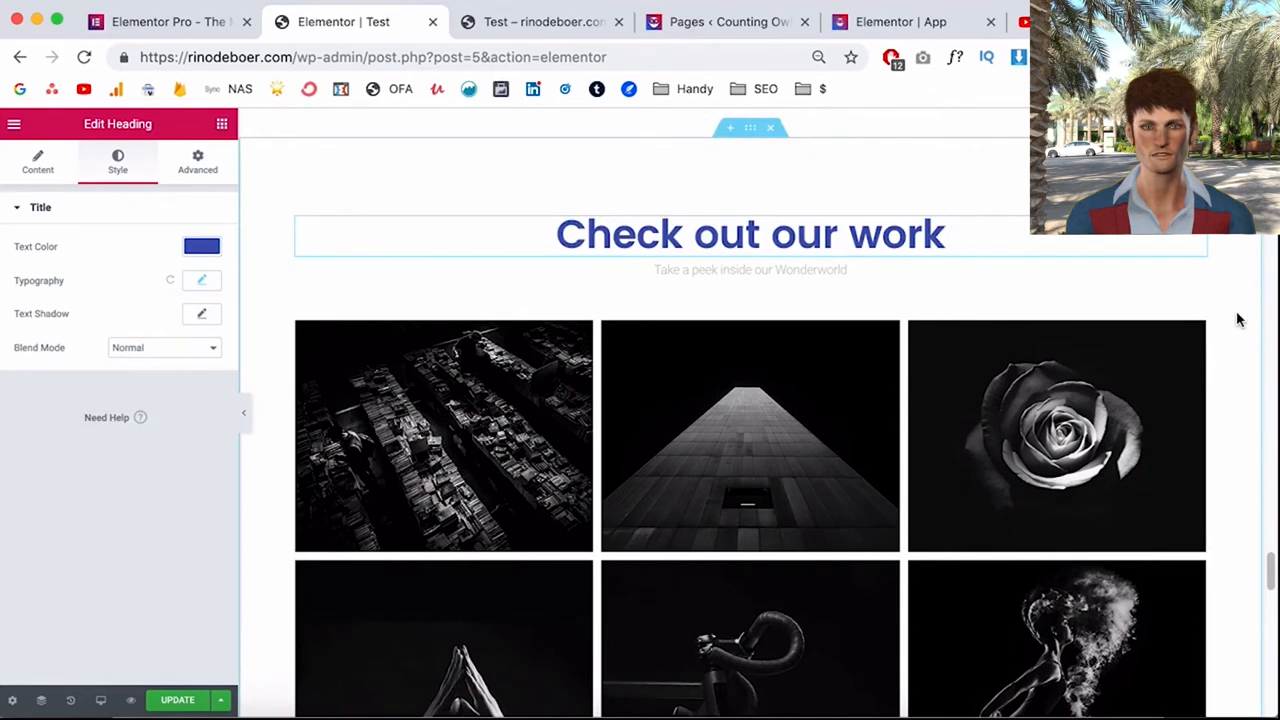
- Scroll to the contact section and select the 'For any inquiries please email' heading
scroll("down", 3)
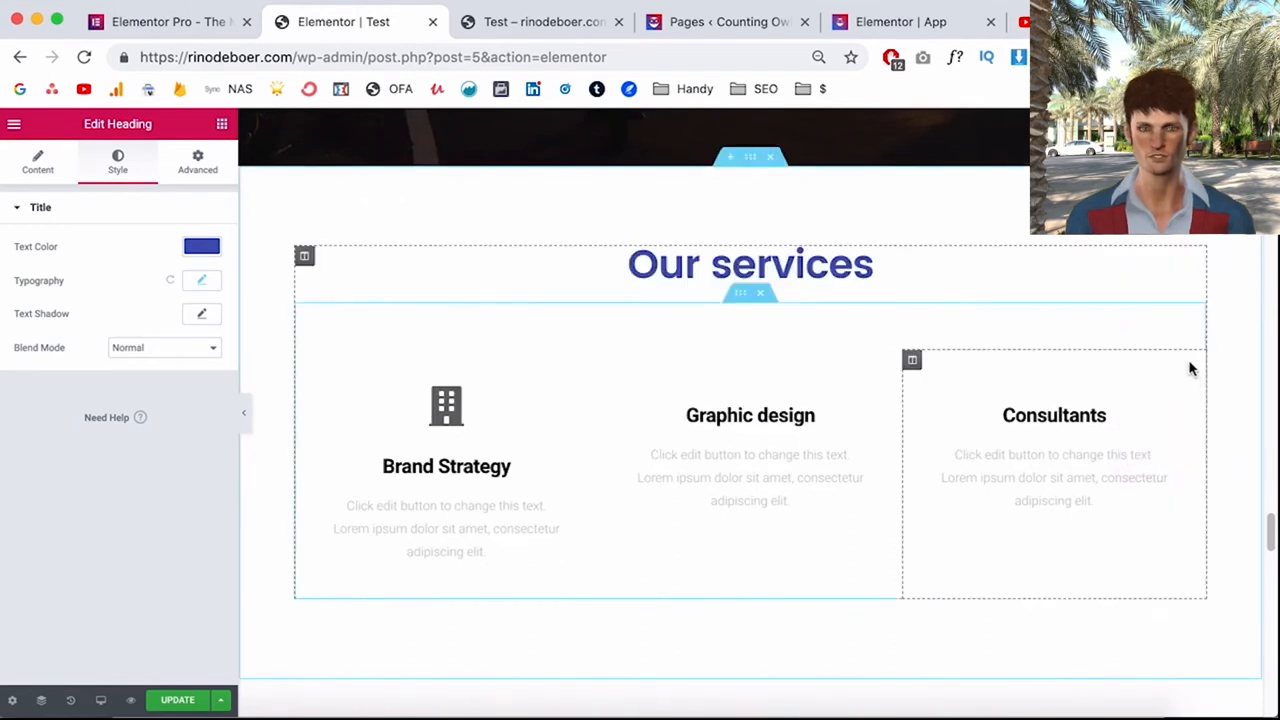
scroll("down", 3)
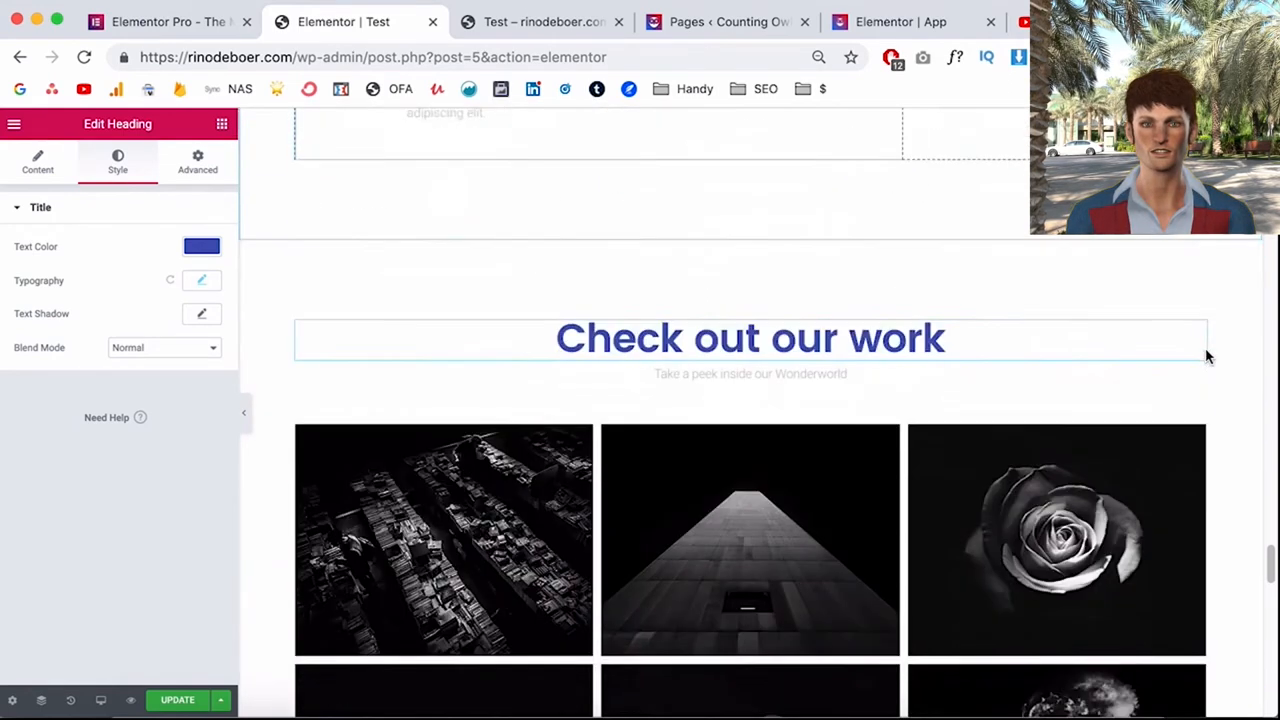
scroll("down", 3)
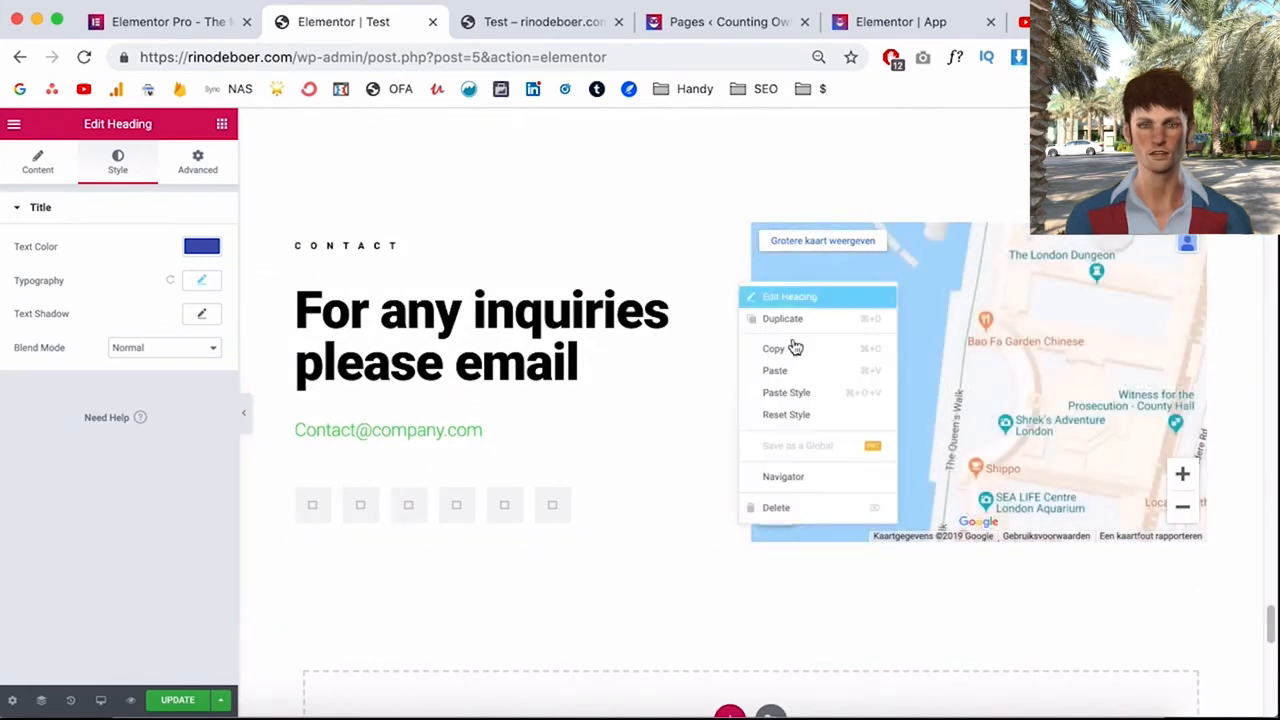
mouse_move(820, 392)
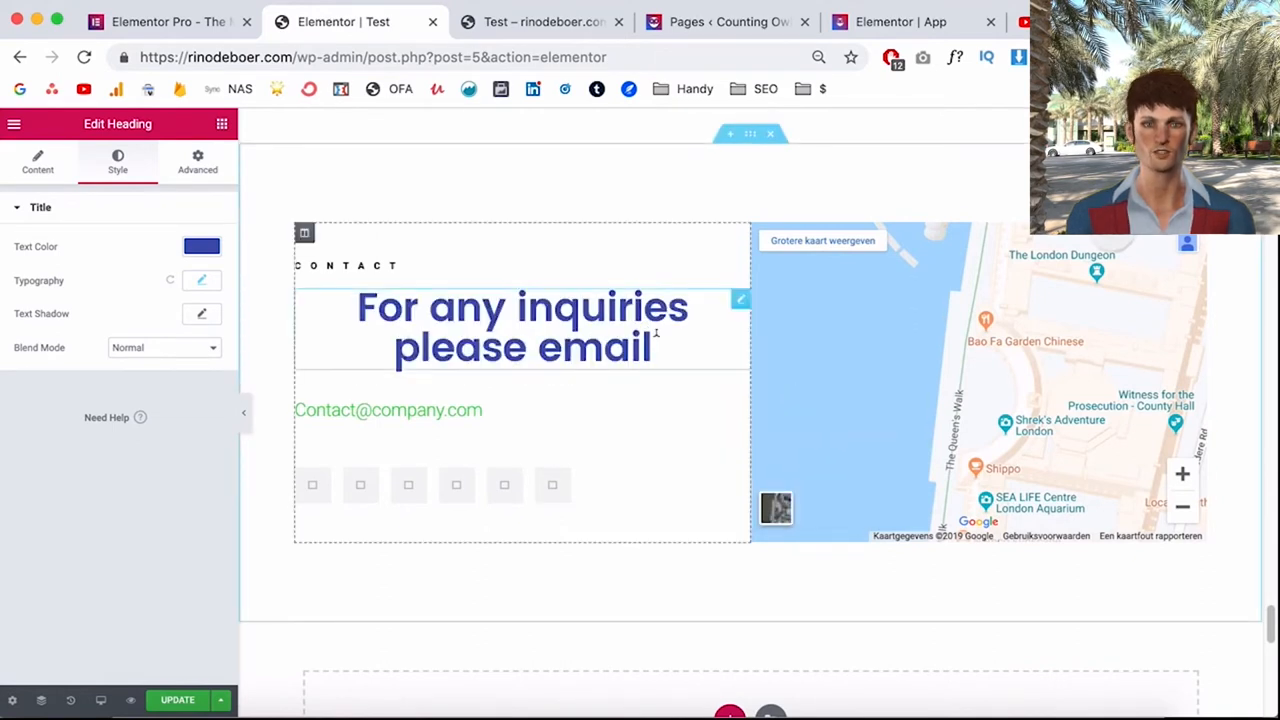
scroll("down", 3)
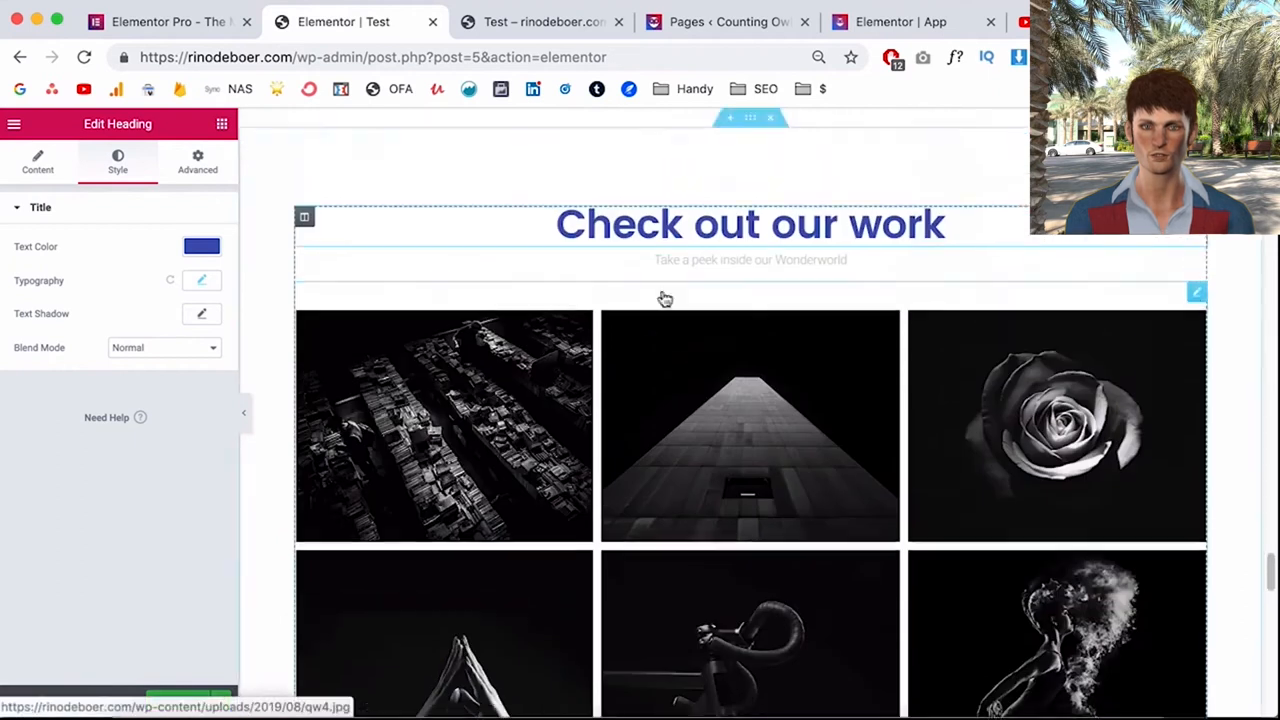
scroll("down", 3)
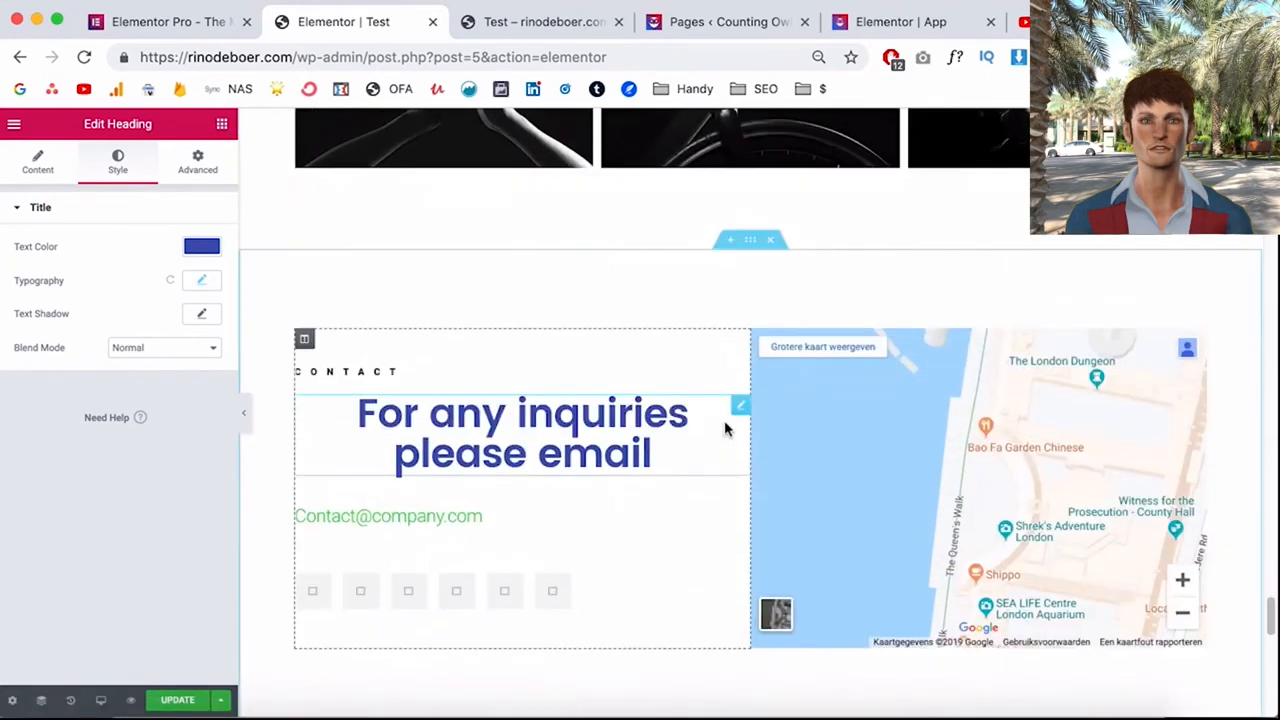
left_click(38, 160)
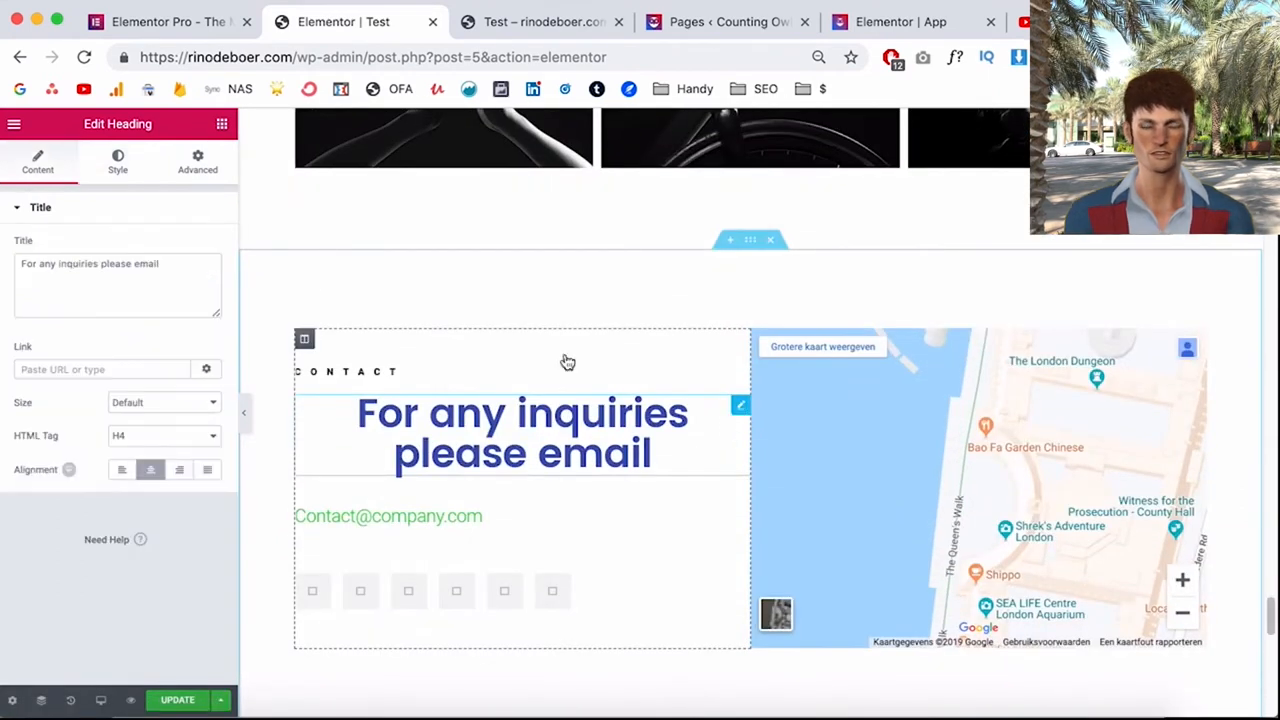
- Show the contact heading's style settings before browsing contact blocks
left_click(120, 468)
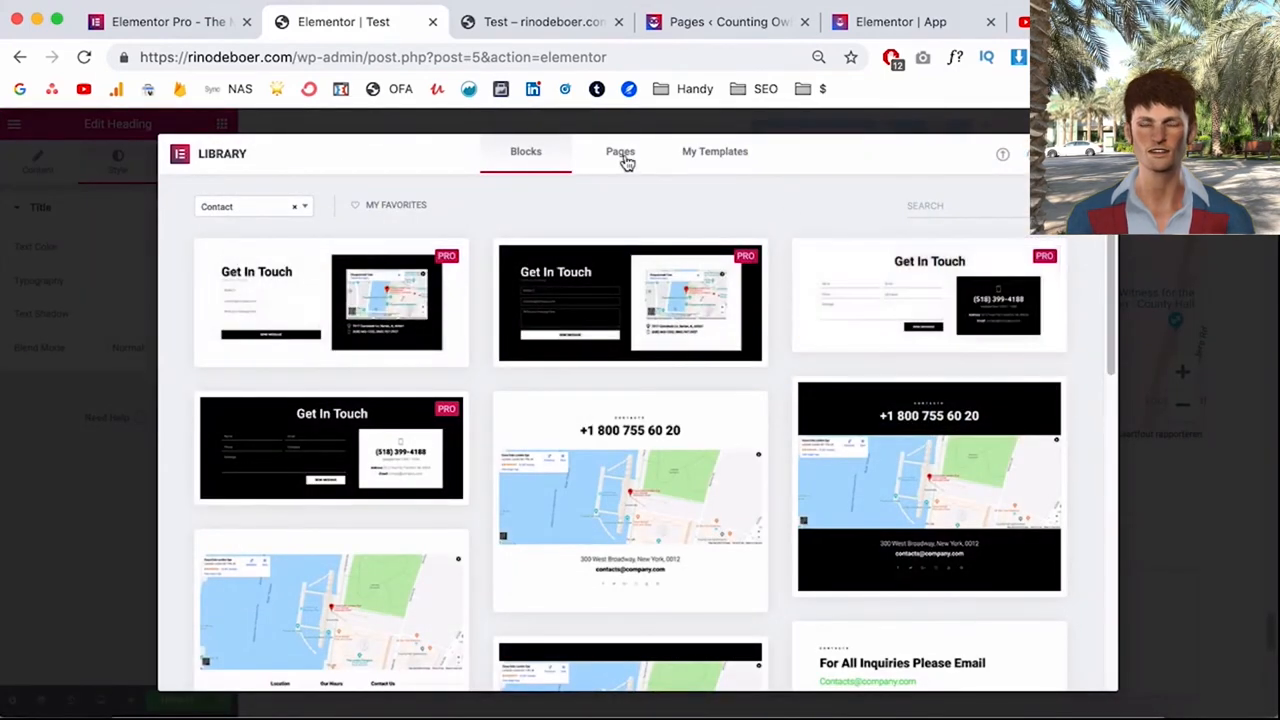
- Browse through the full-page templates in the library's Pages list
left_click(620, 152)
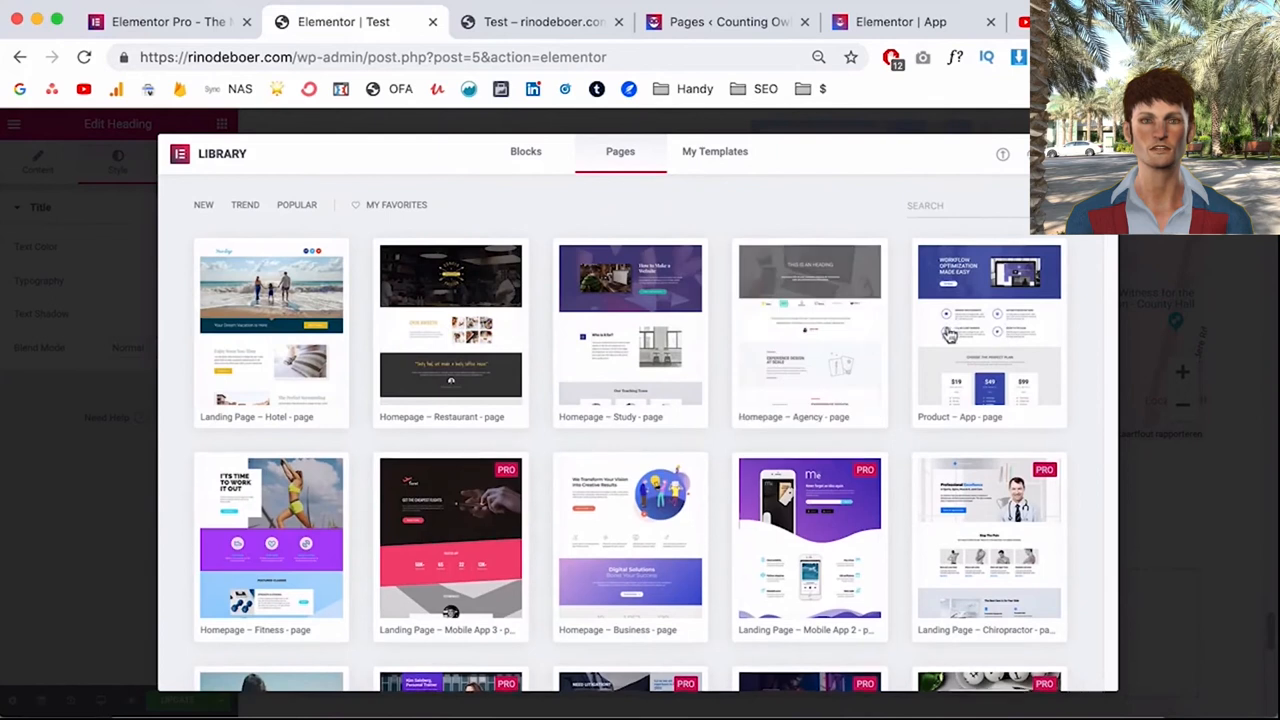
scroll("down", 3)
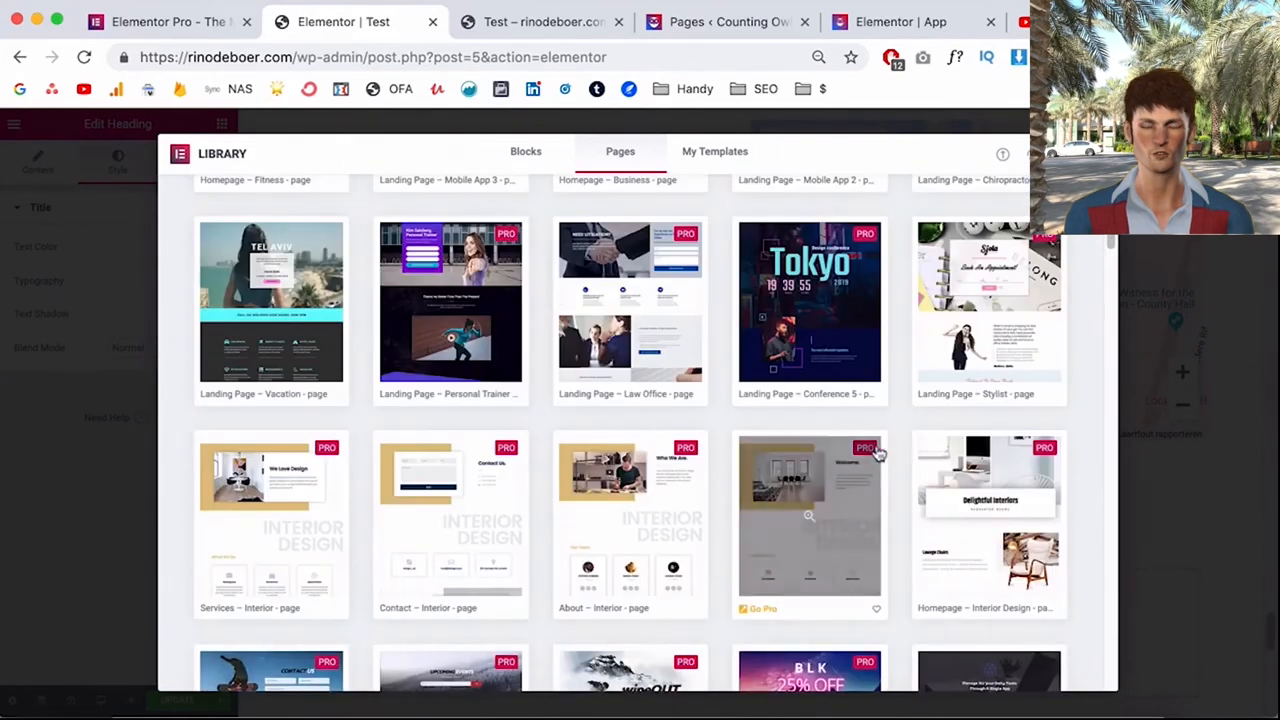
scroll("down", 3)
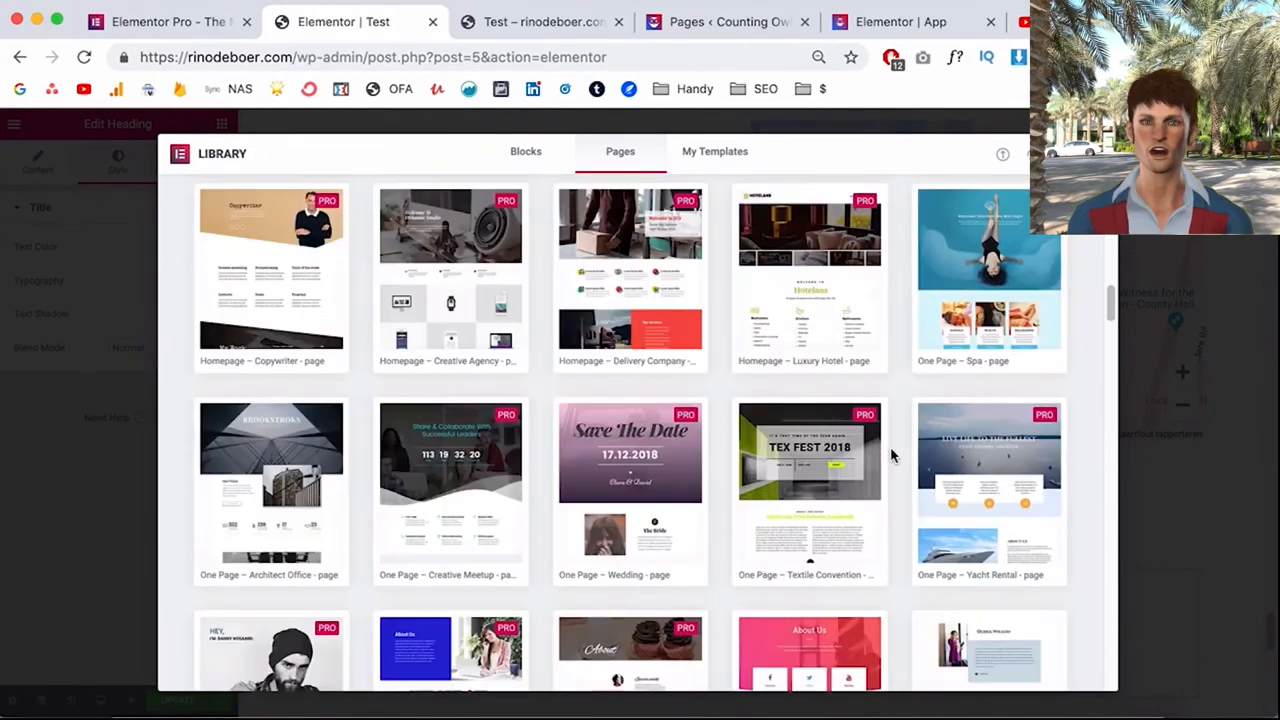
scroll("down", 3)
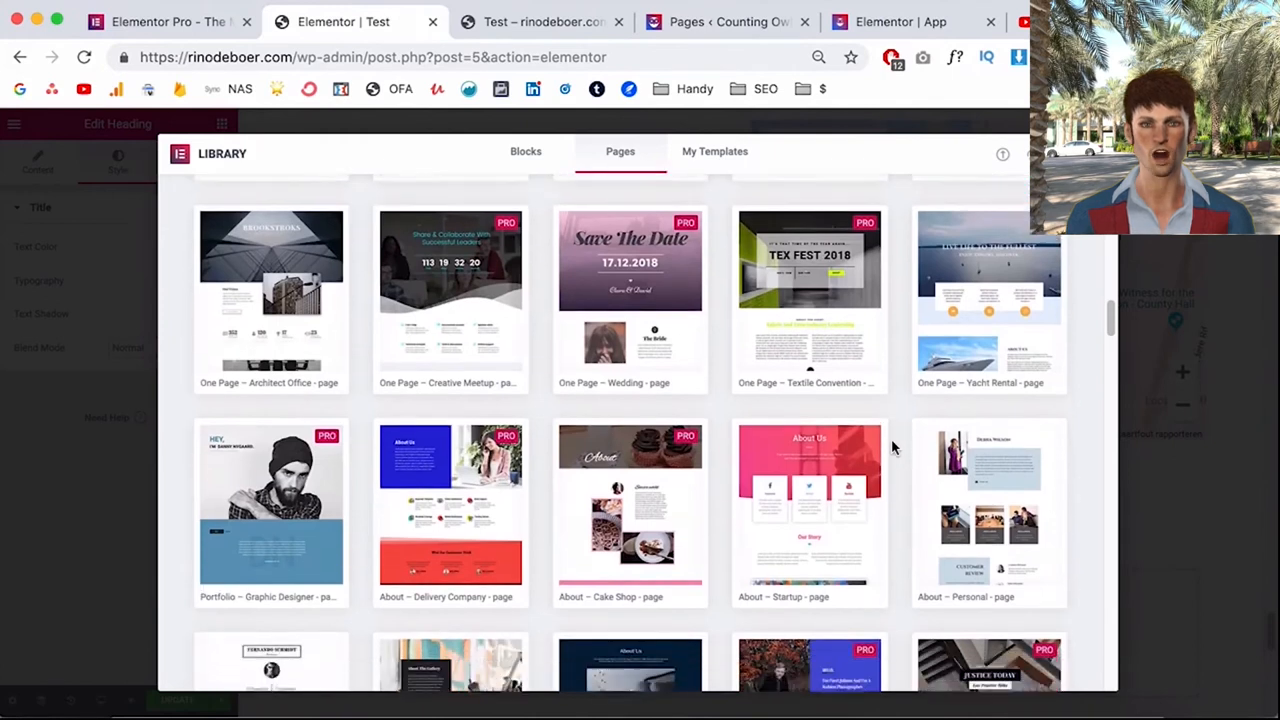
scroll("down", 3)
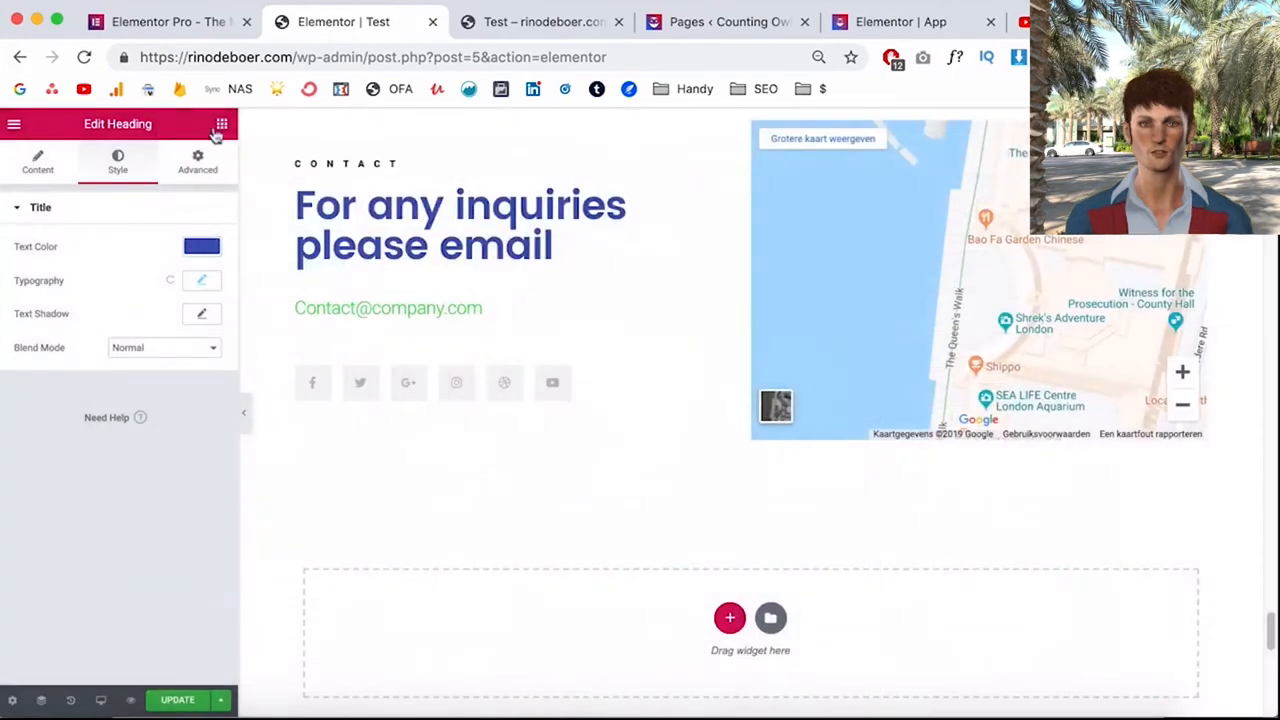
- Switch to the App page's editor and scroll through the Pro widget section
left_click(220, 124)
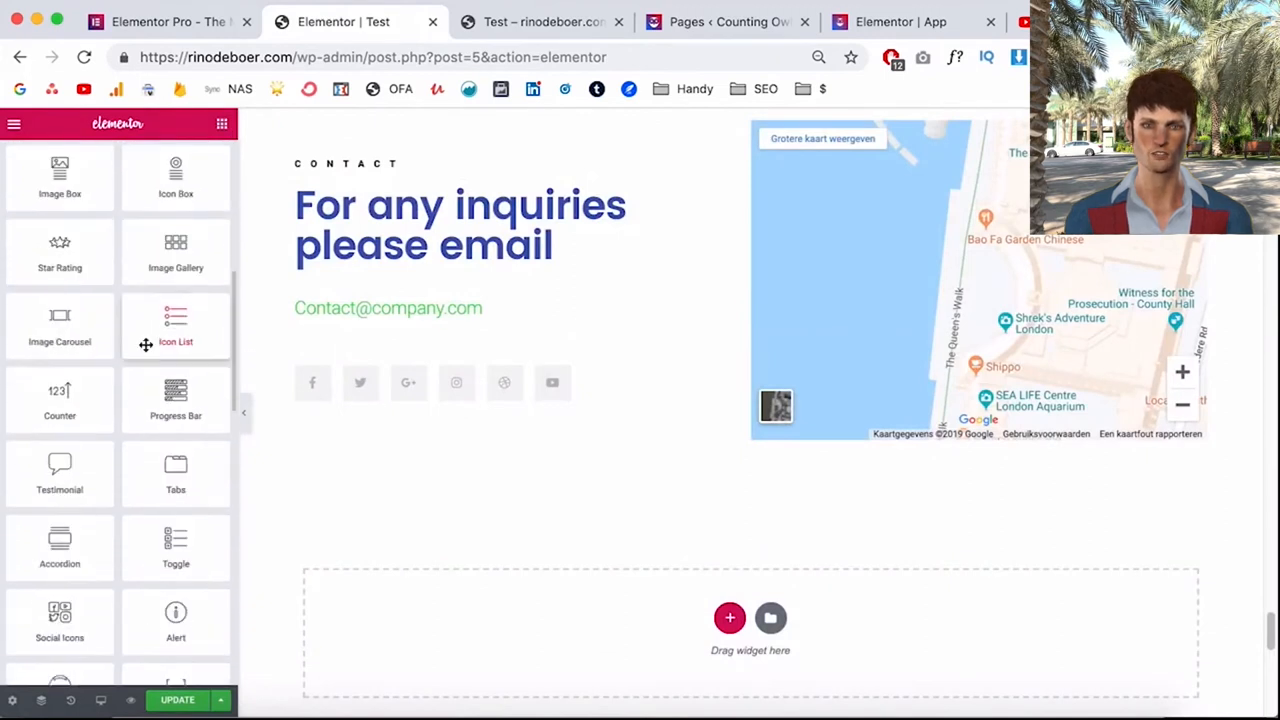
scroll("down", 3)
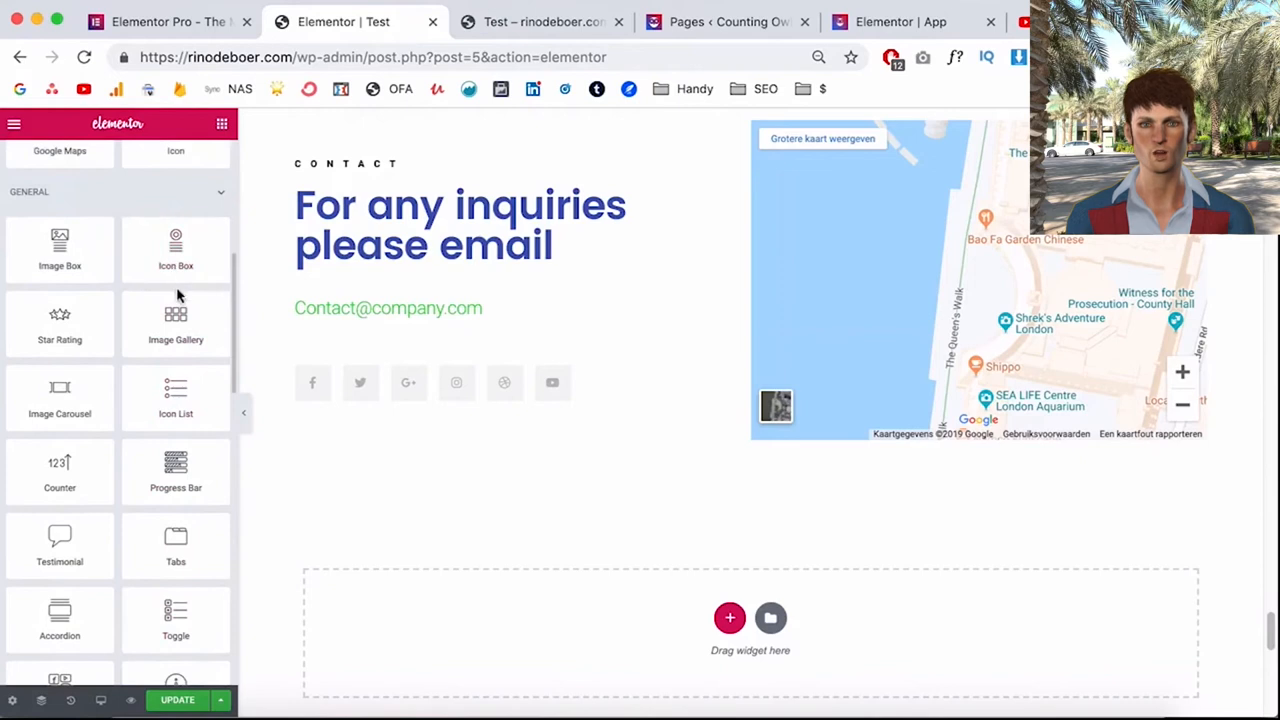
left_click(900, 20)
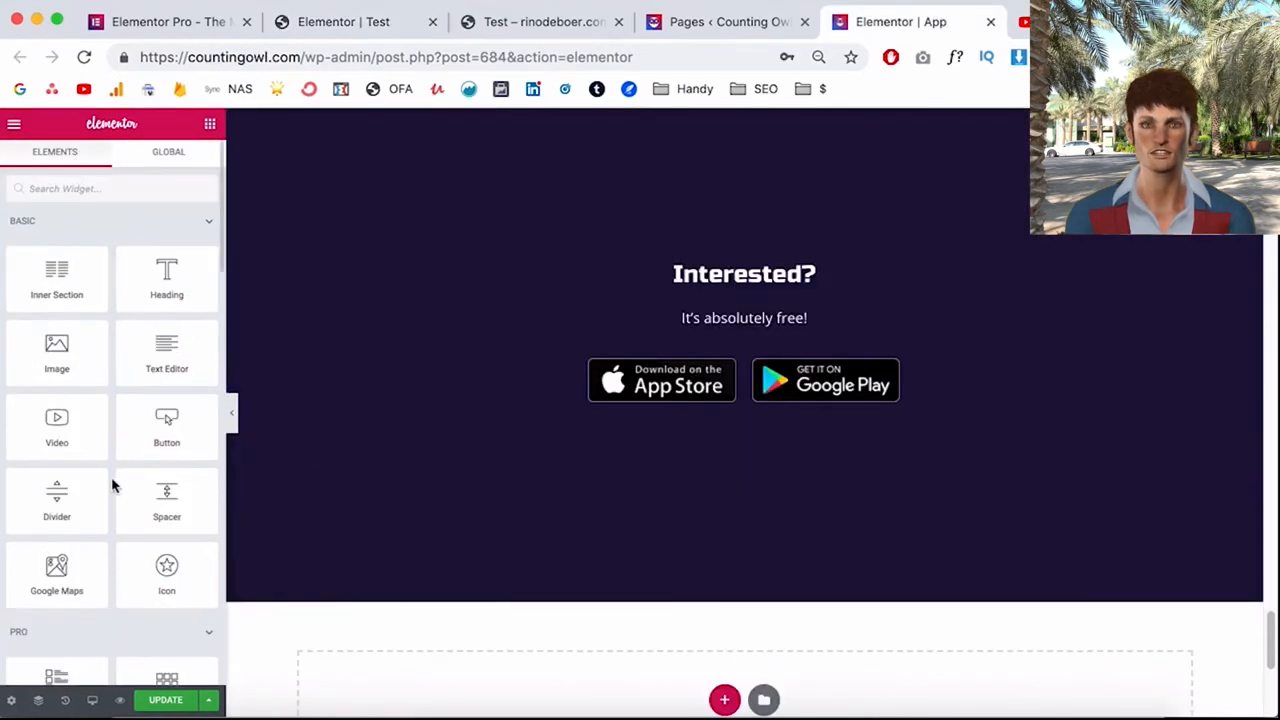
scroll("down", 3)
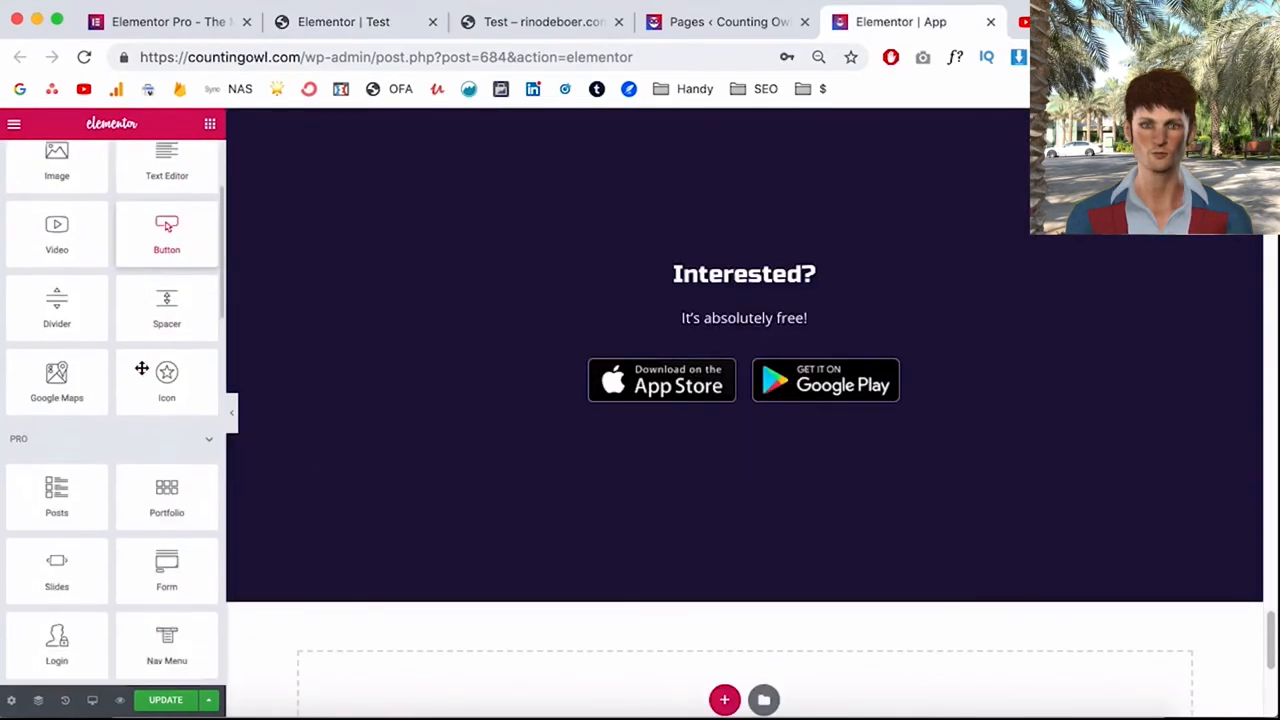
scroll("down", 3)
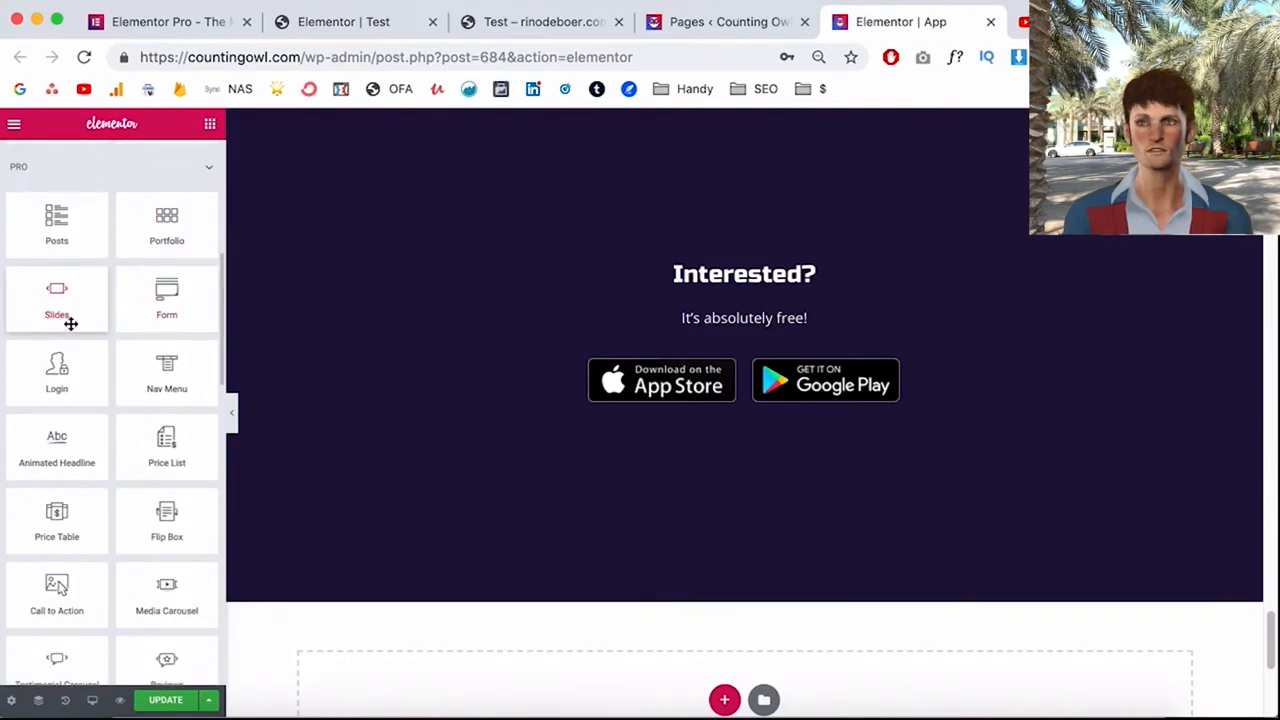
scroll("down", 3)
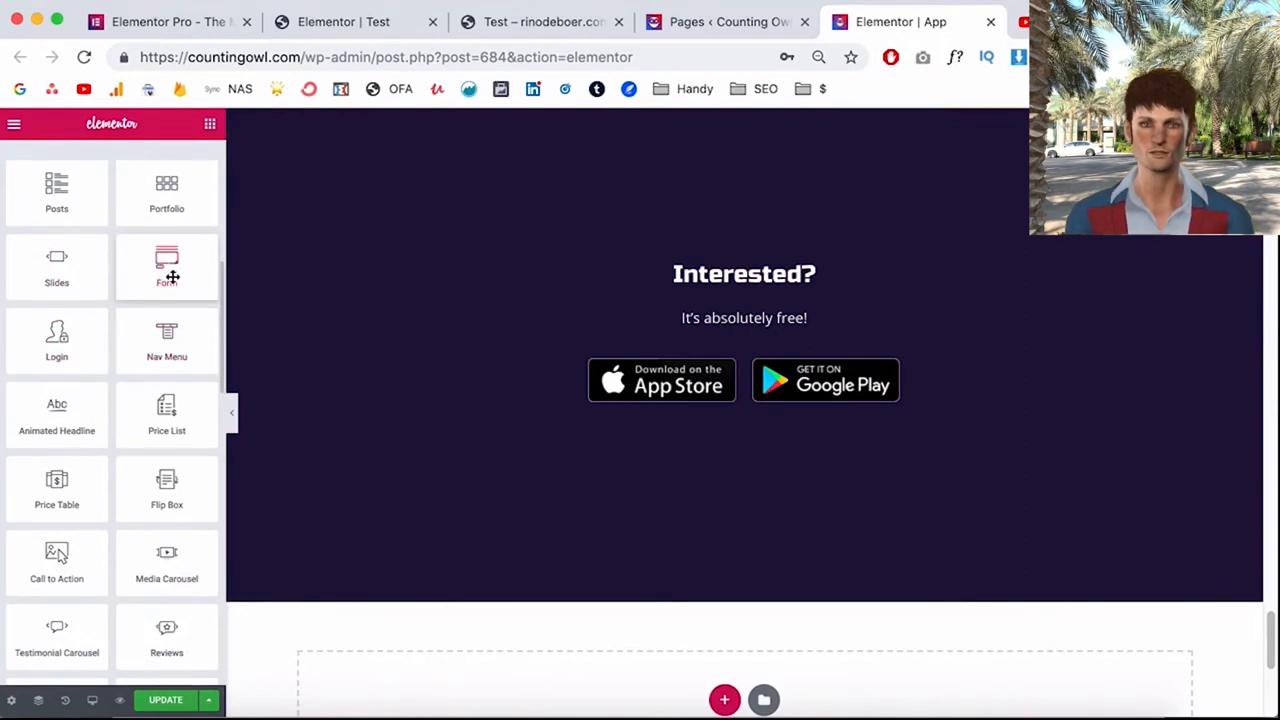
scroll("down", 3)
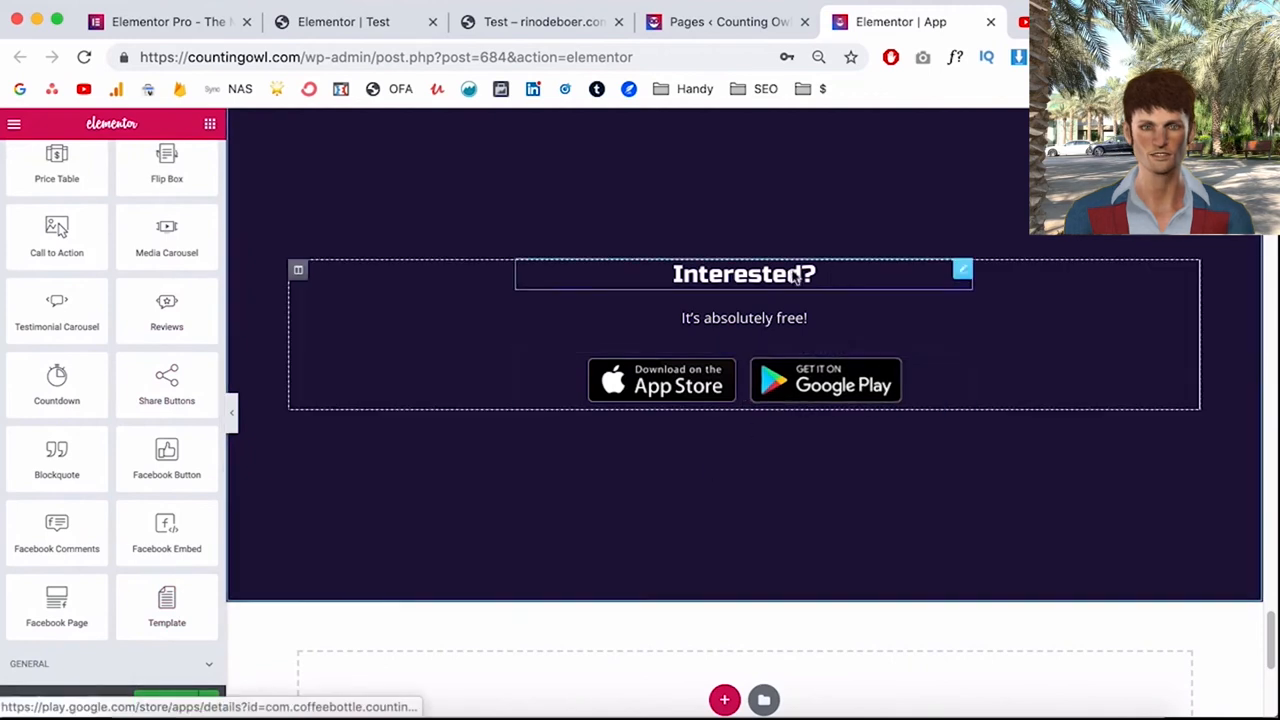
- Bring up the context actions for the inner section holding the App Store and Google Play buttons
left_click(660, 380)
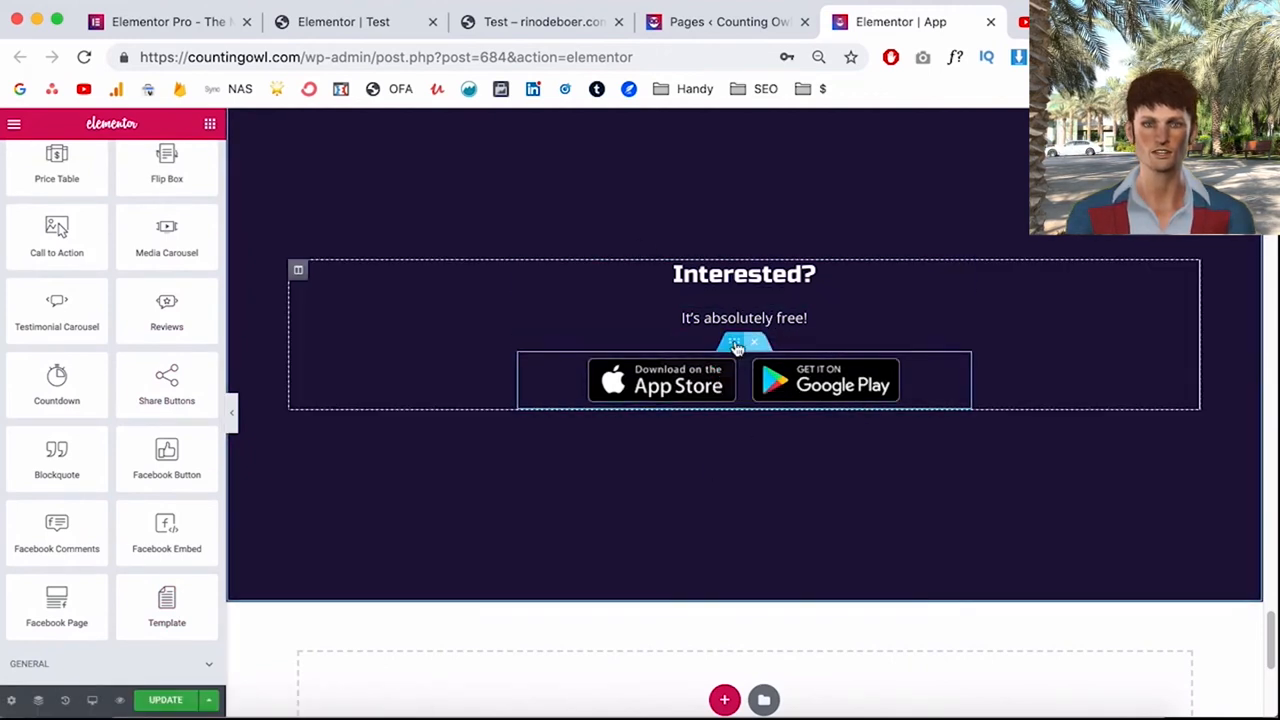
right_click(736, 344)
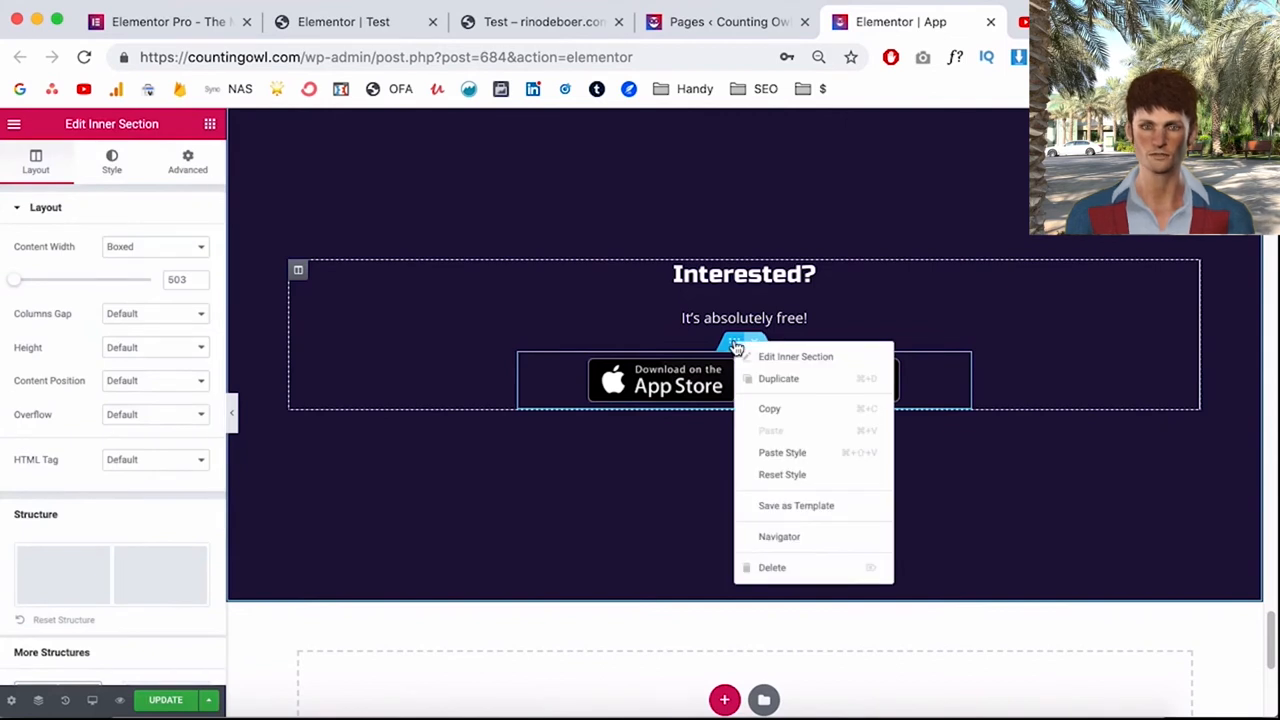
mouse_move(994, 512)
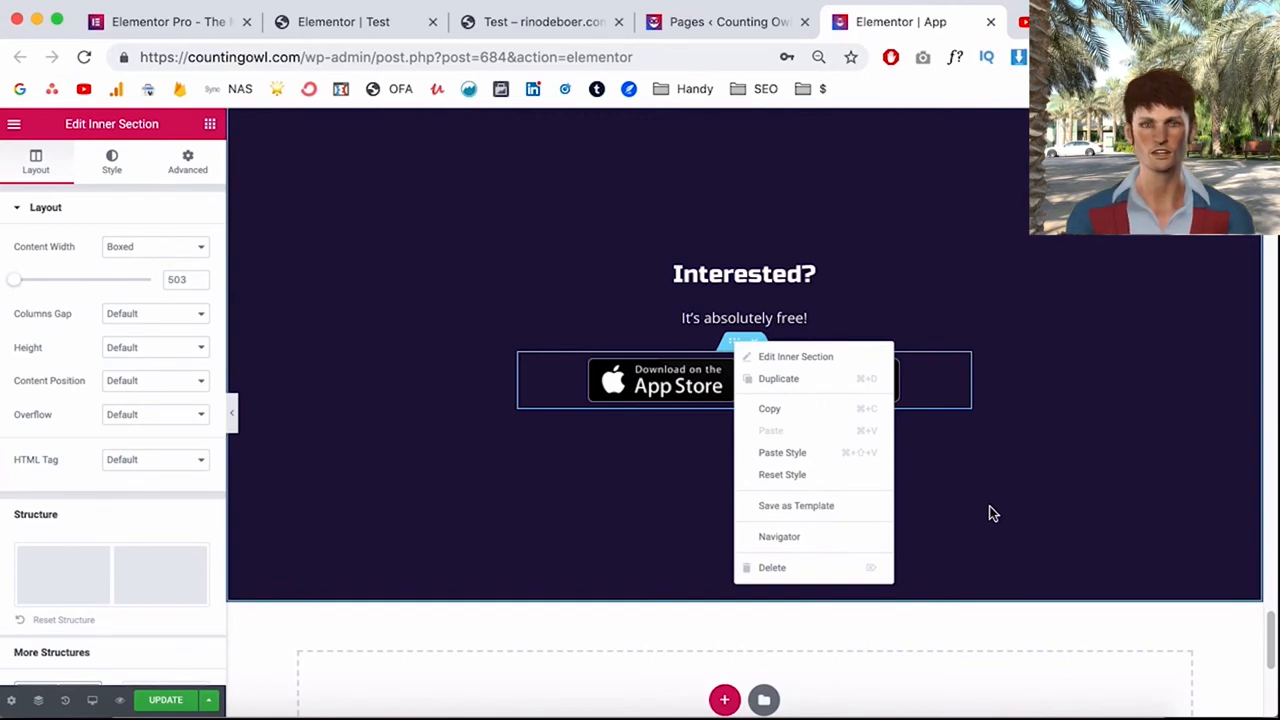
mouse_move(990, 512)
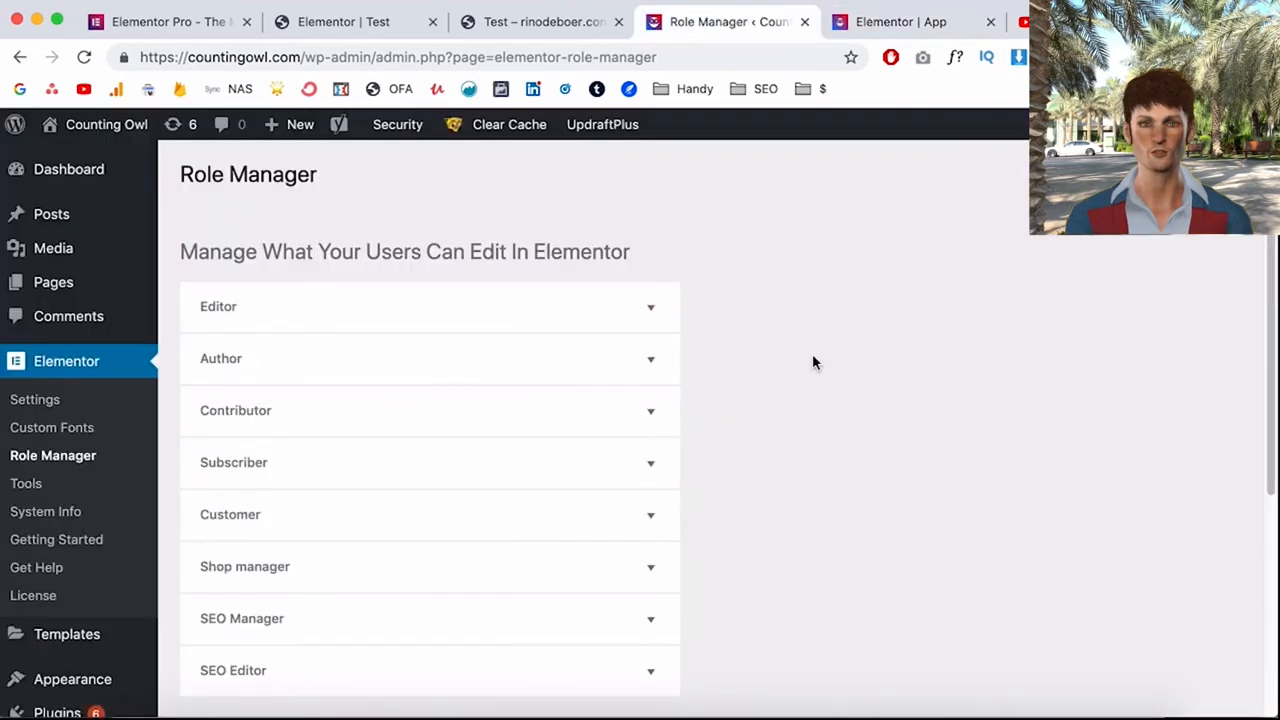
mouse_move(816, 362)
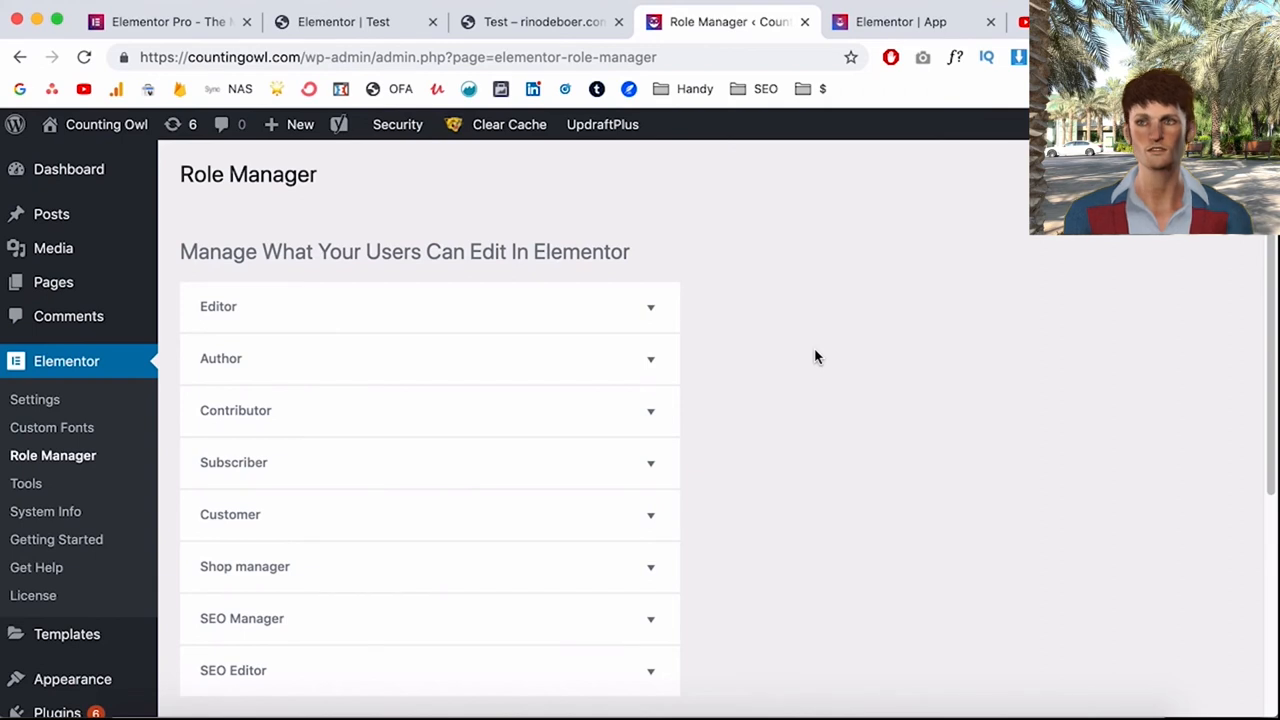
- Scroll down the Role Manager page to reach the Author role's access options
scroll("down", 3)
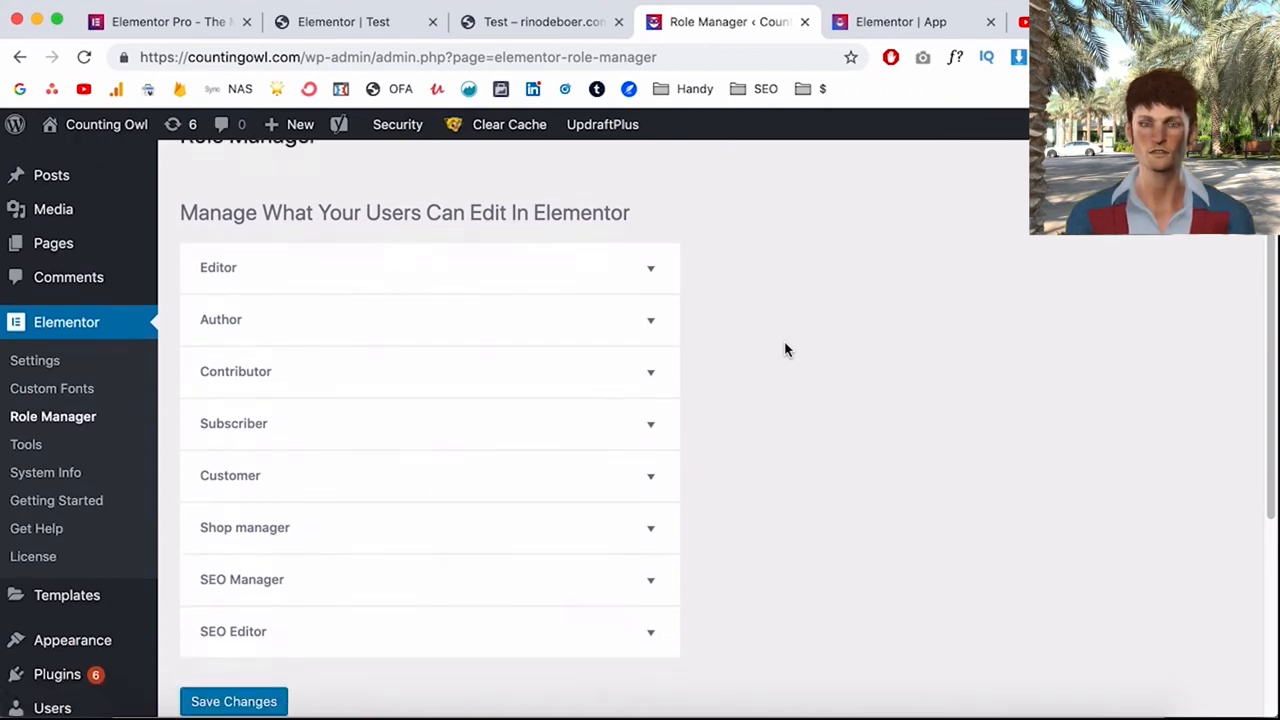
scroll("down", 3)
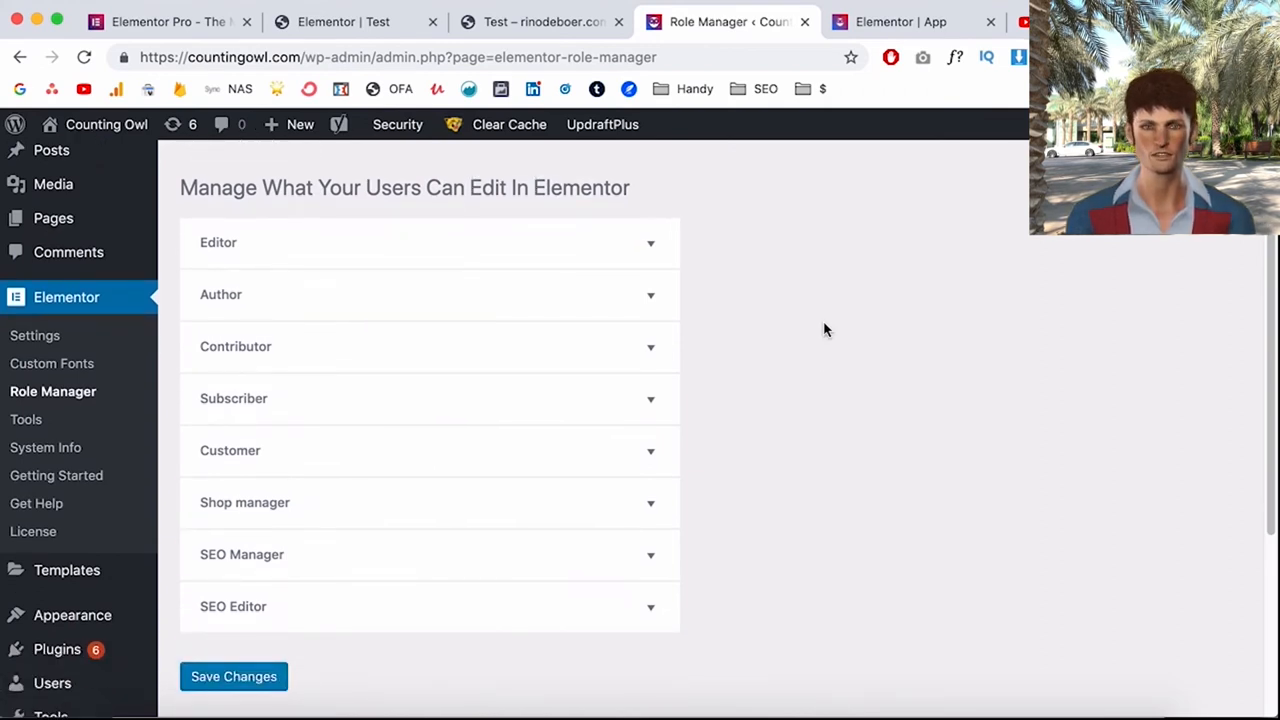
mouse_move(810, 320)
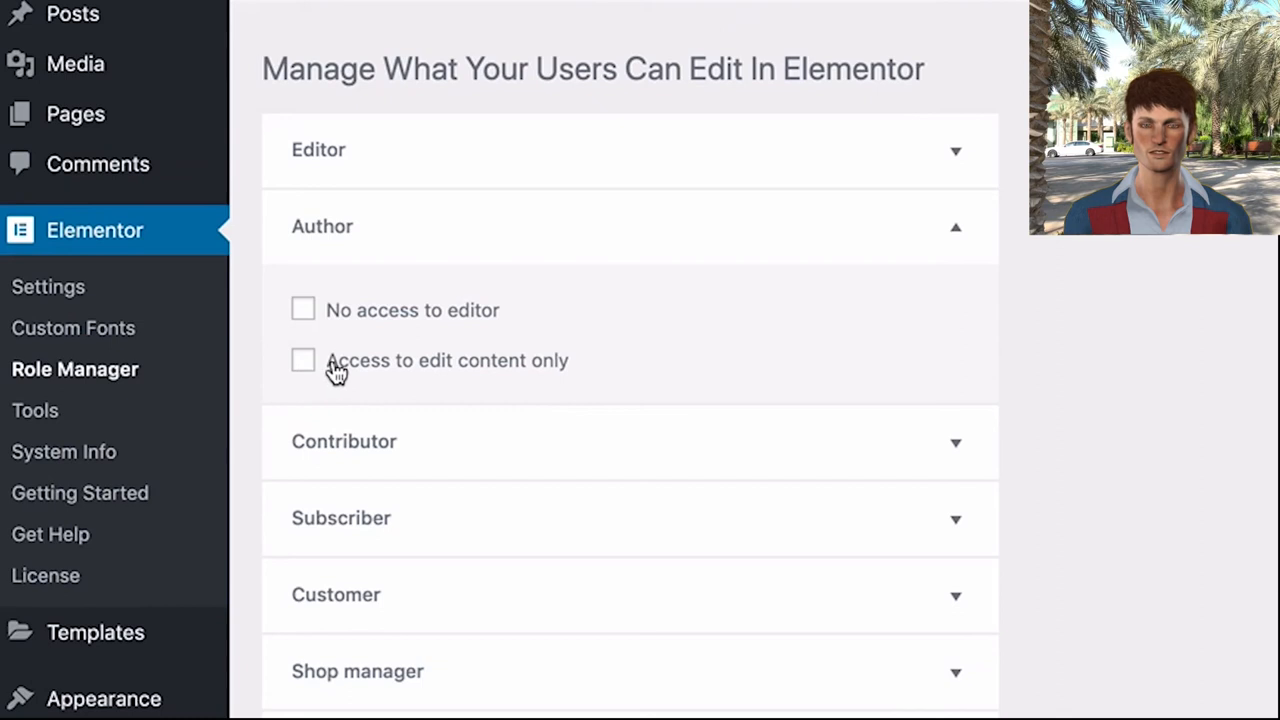
mouse_move(384, 384)
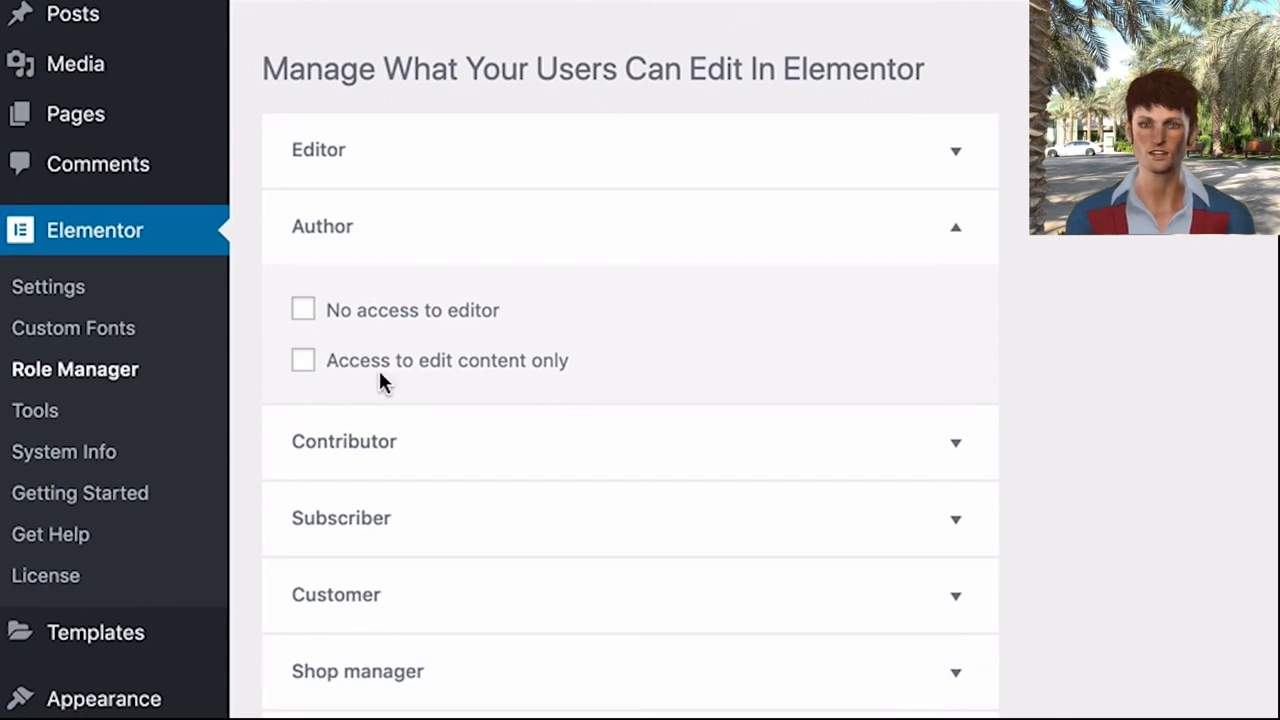